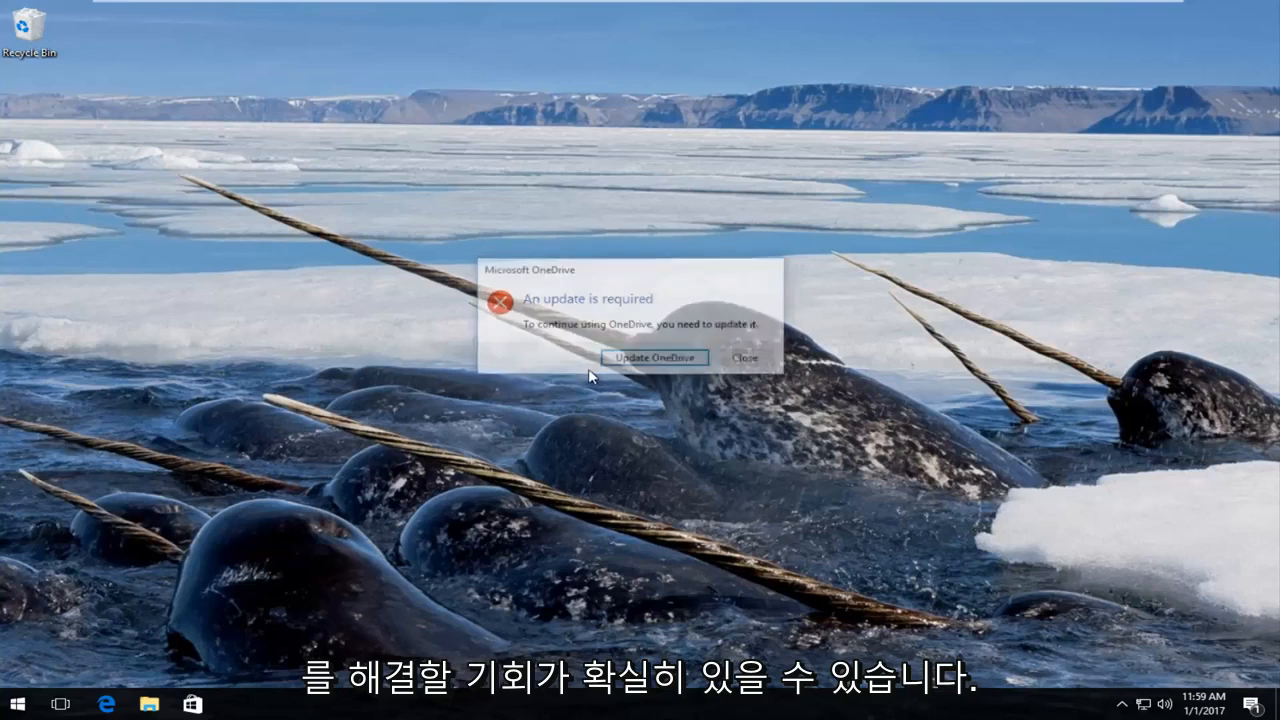
- Close the Microsoft OneDrive 'An update is required' dialog
click(744, 356)
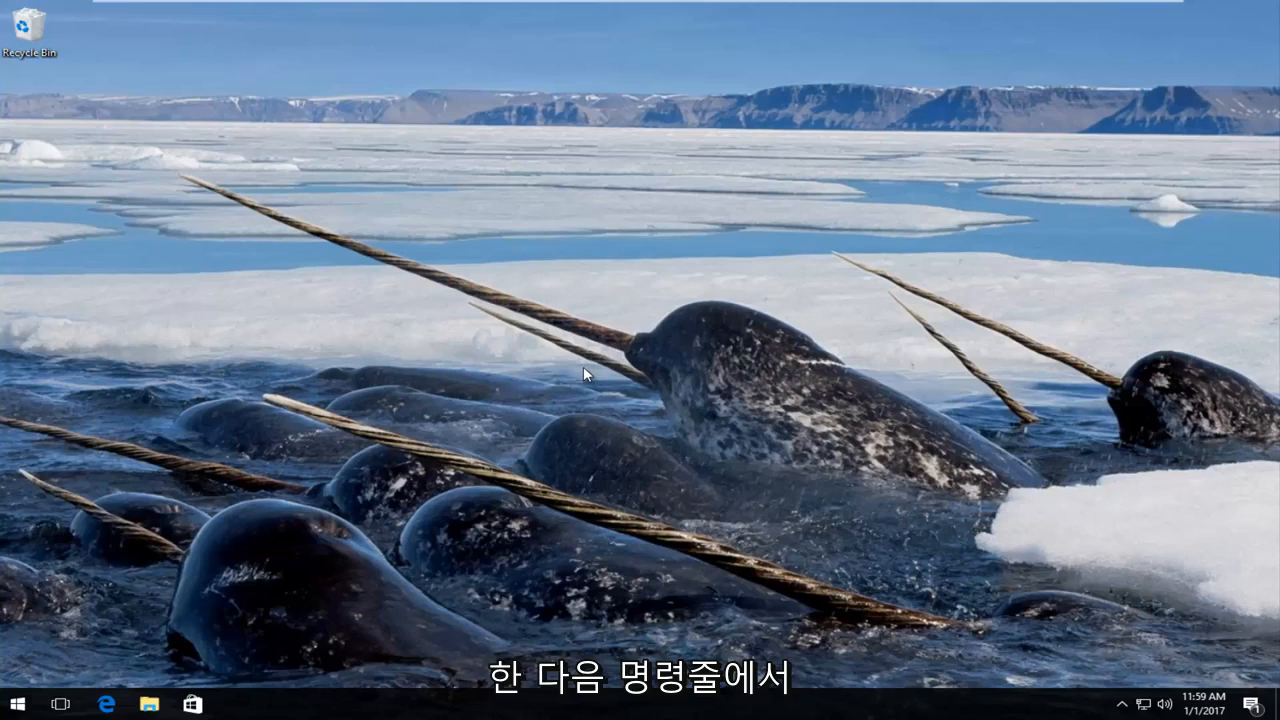
mouse_move(620, 320)
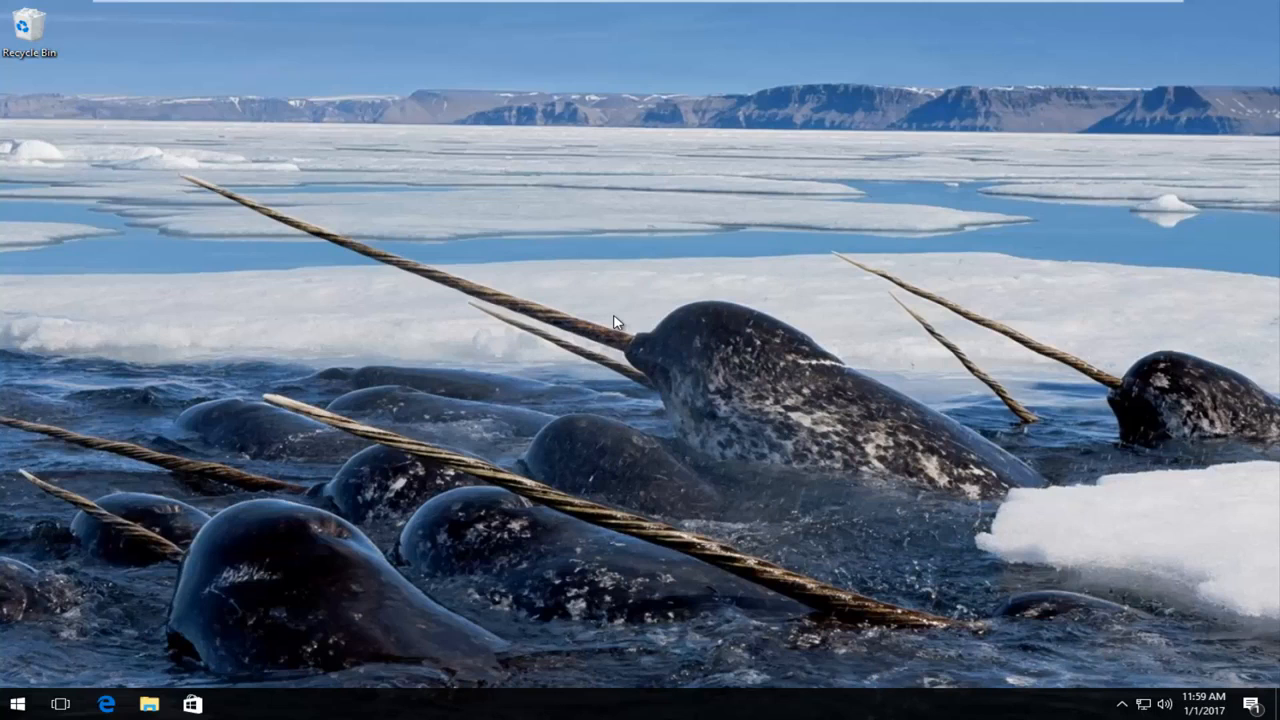
mouse_move(600, 330)
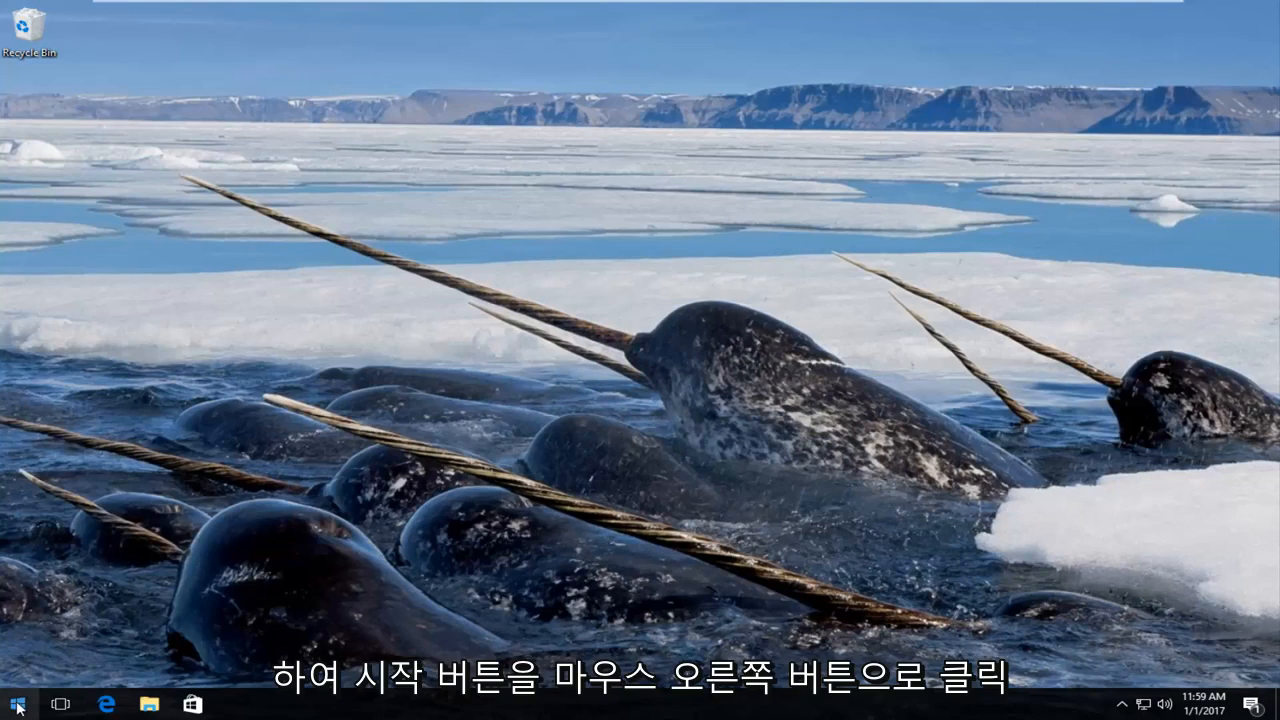
- Launch Command Prompt (Admin) from the Start menu and approve the UAC prompt
right_click(16, 704)
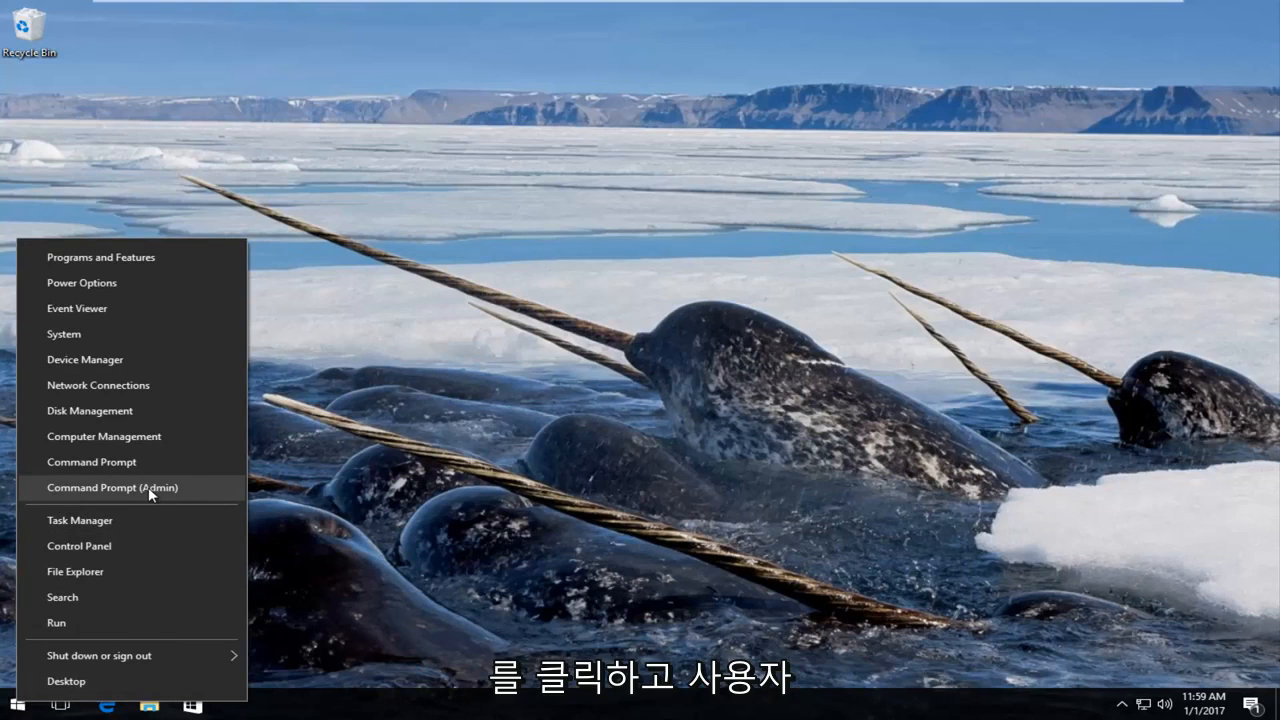
click(112, 488)
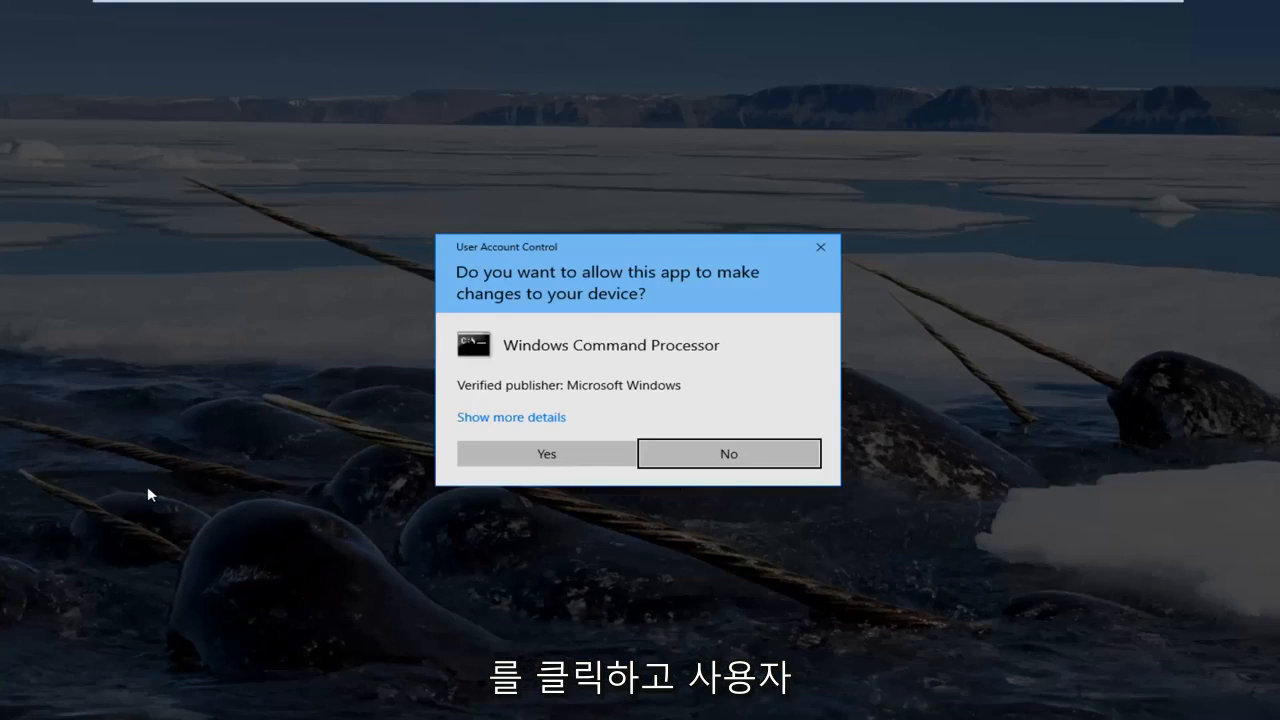
mouse_move(518, 340)
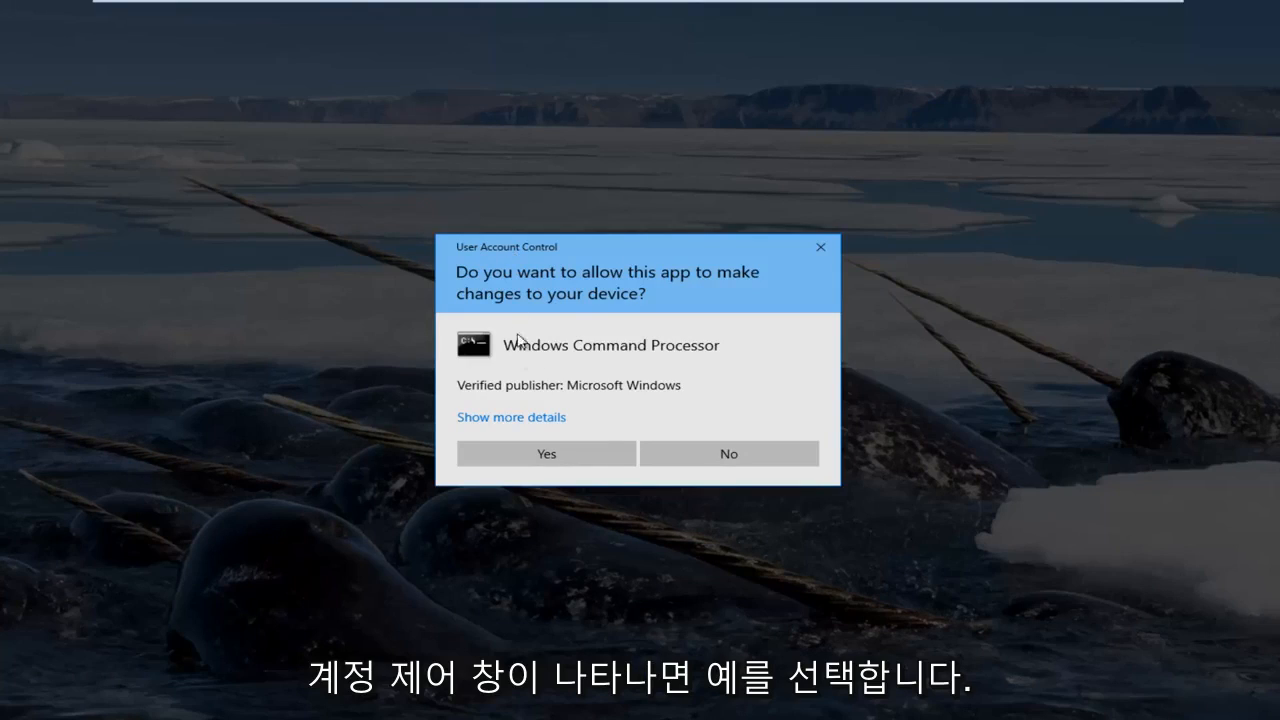
click(546, 452)
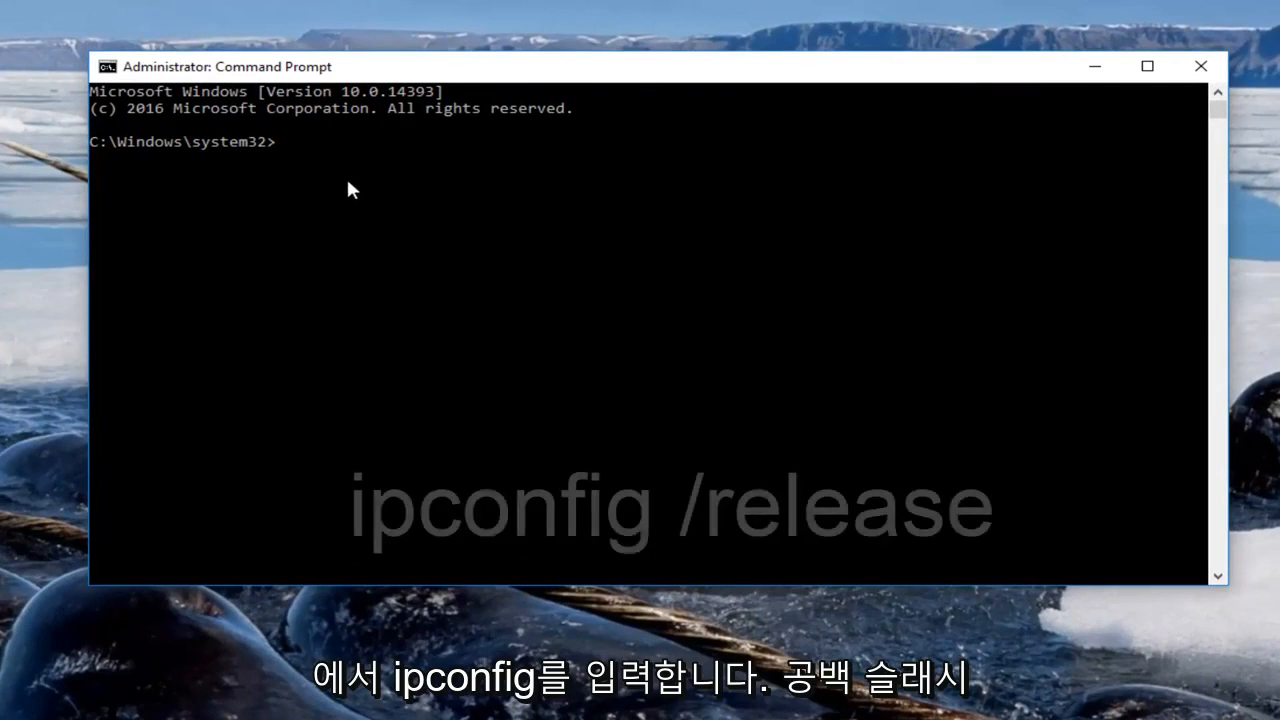
- Run ipconfig /release and then ipconfig /all to list every adapter's configuration
text(ipconfig)
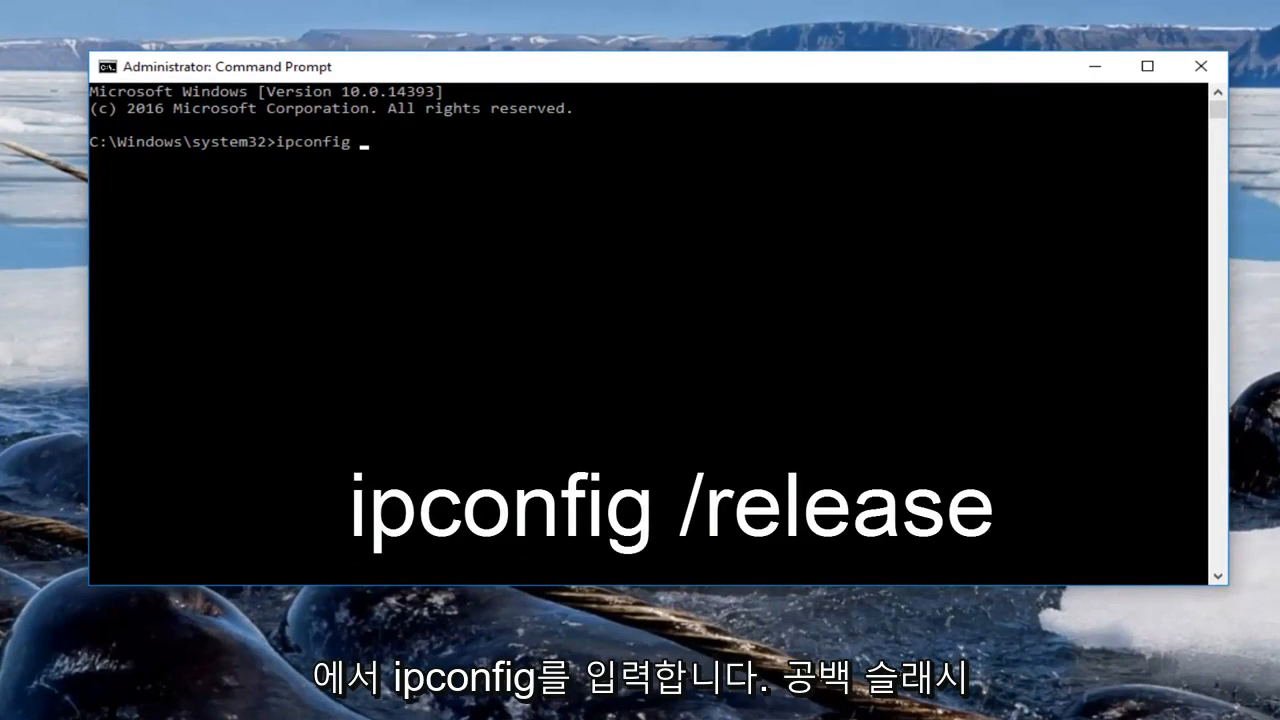
text(/releas)
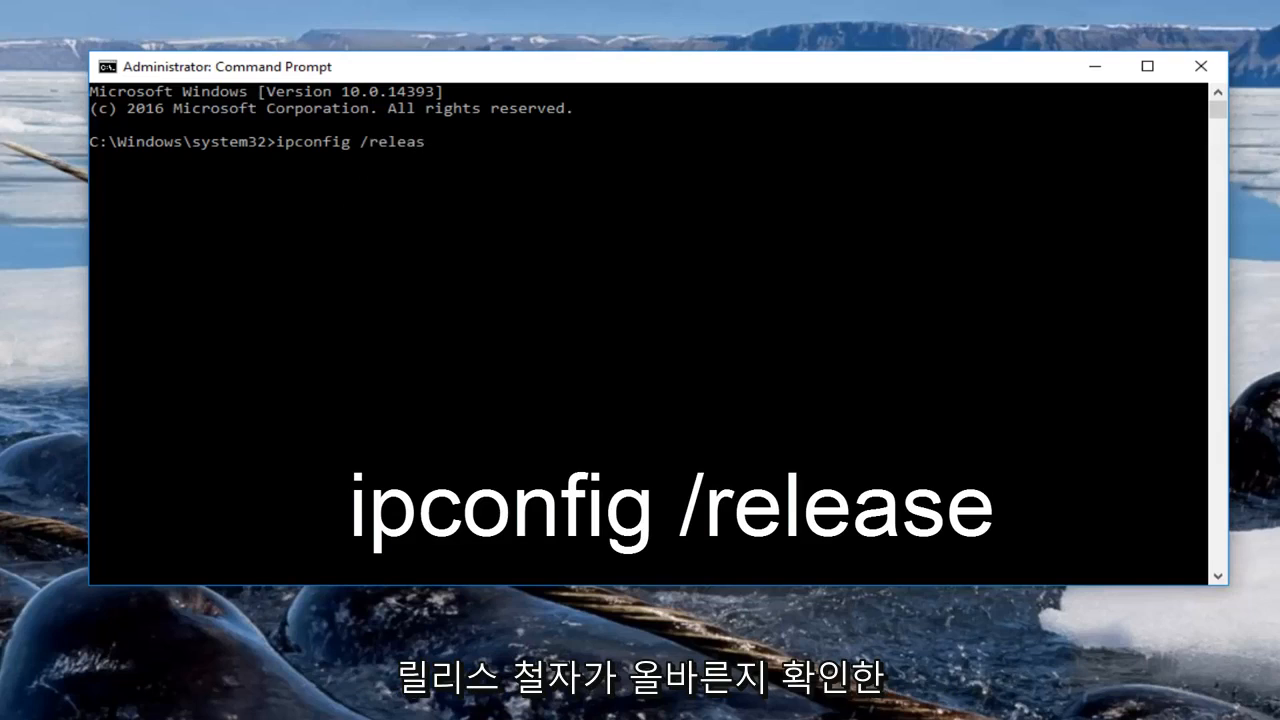
text(e)
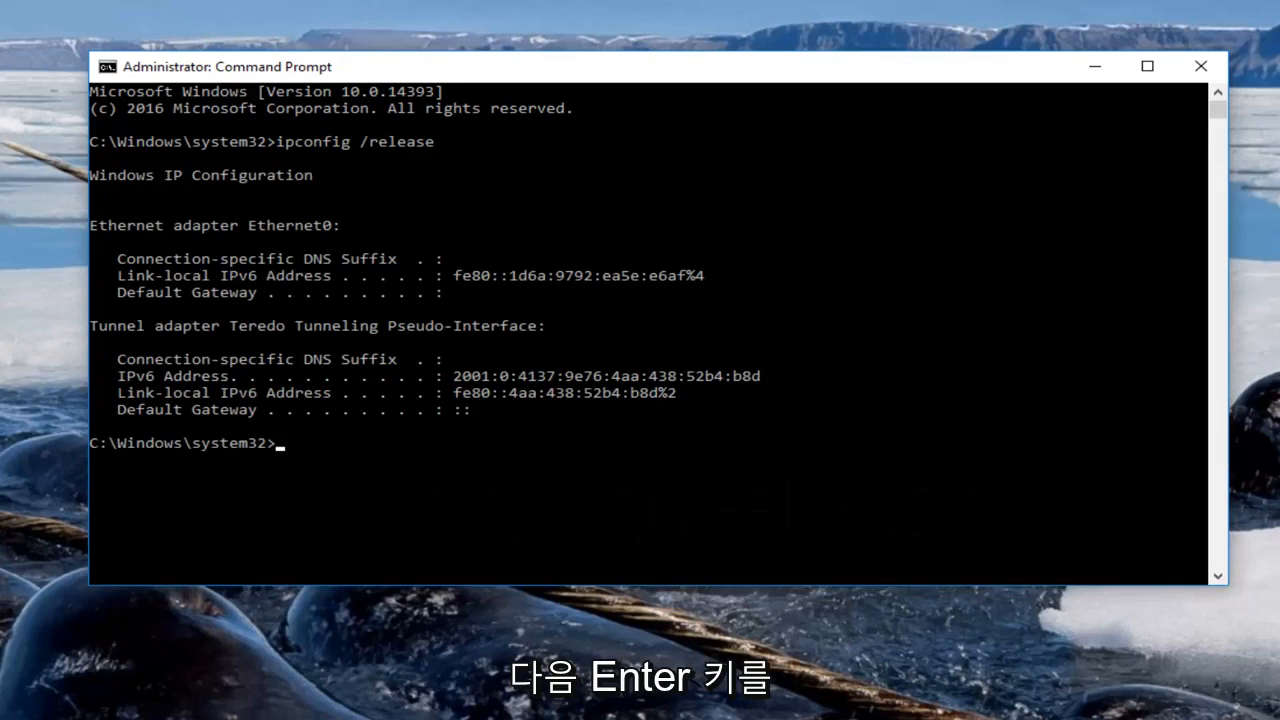
text(ipcon)
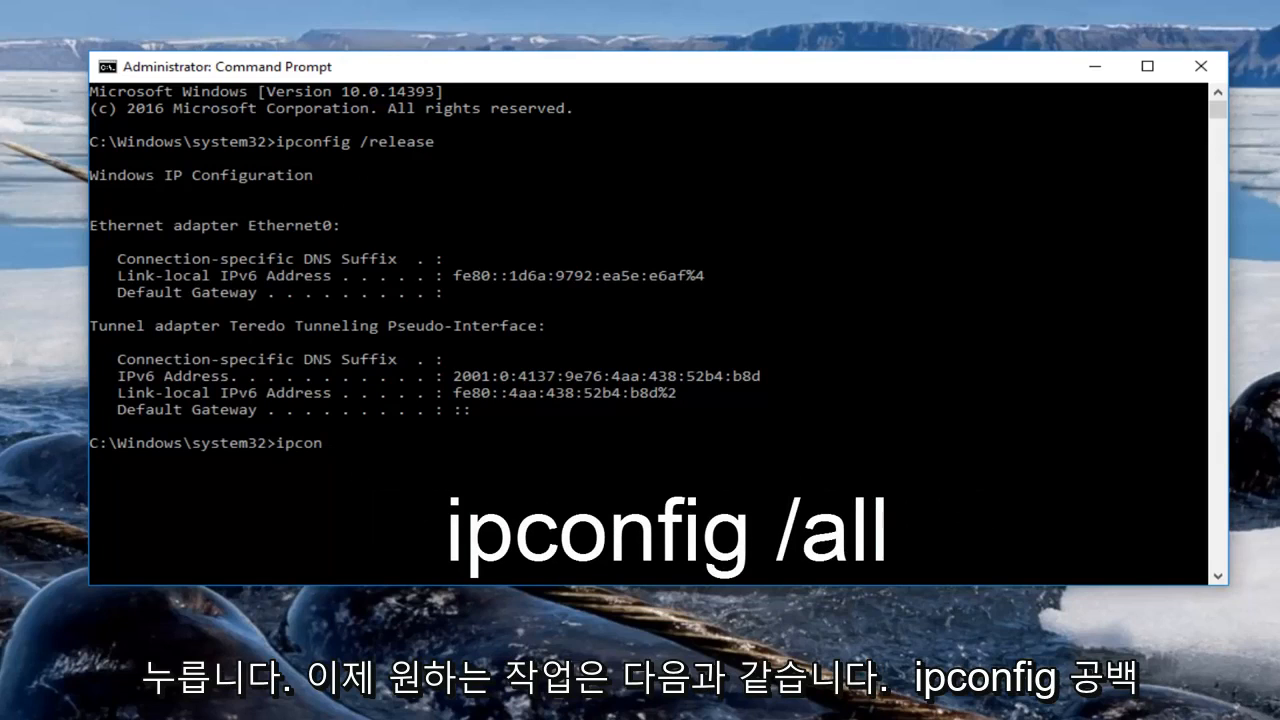
text(fig)
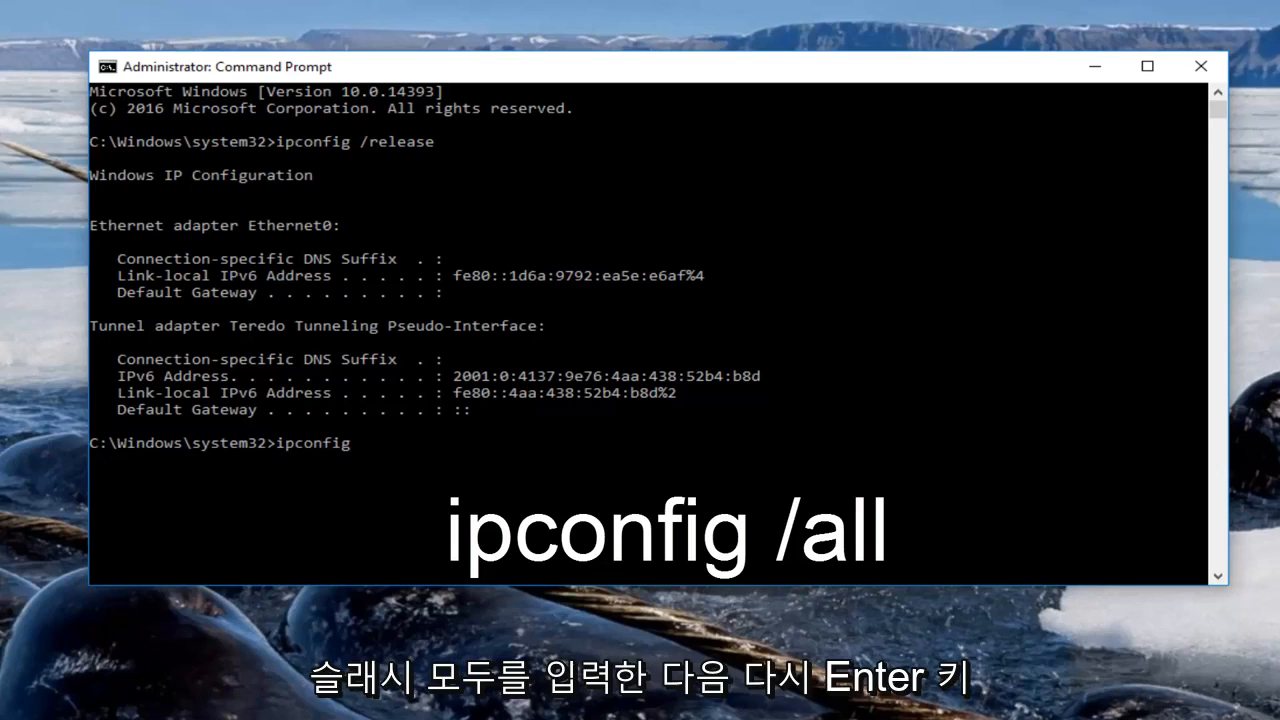
text(/all)
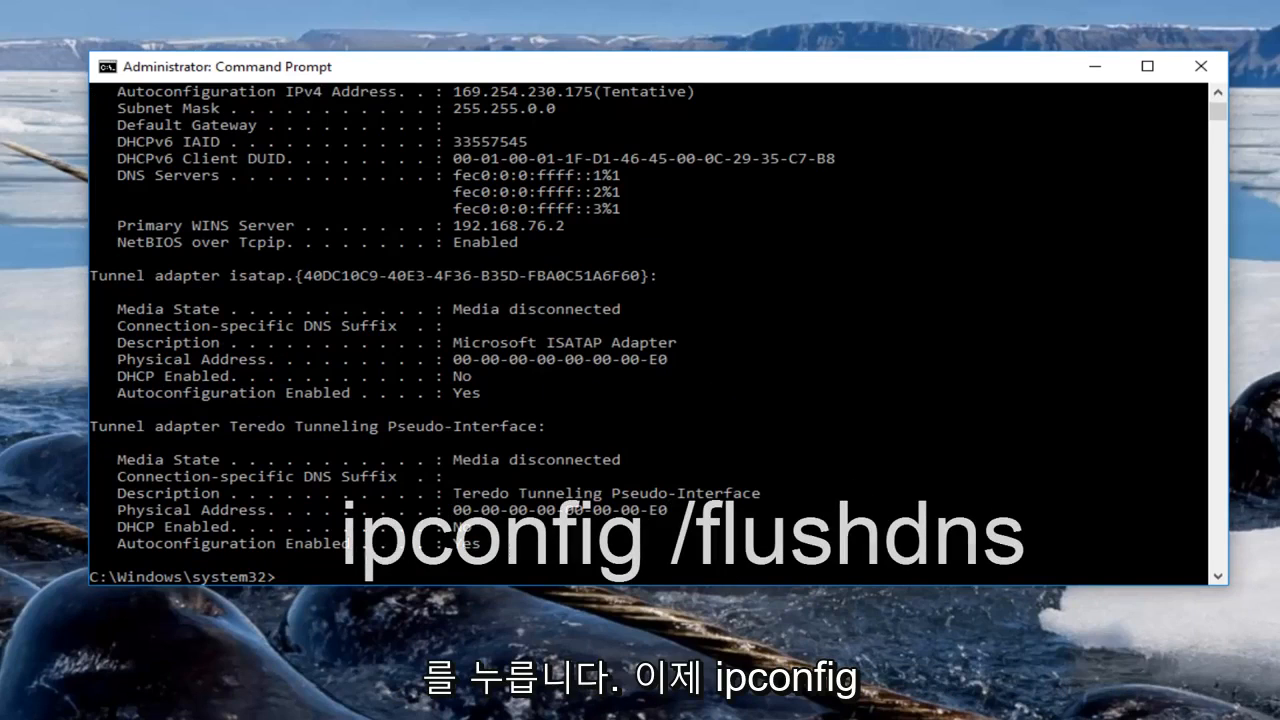
- Run ipconfig /flushdns to clear the DNS resolver cache
text(ipconfig)
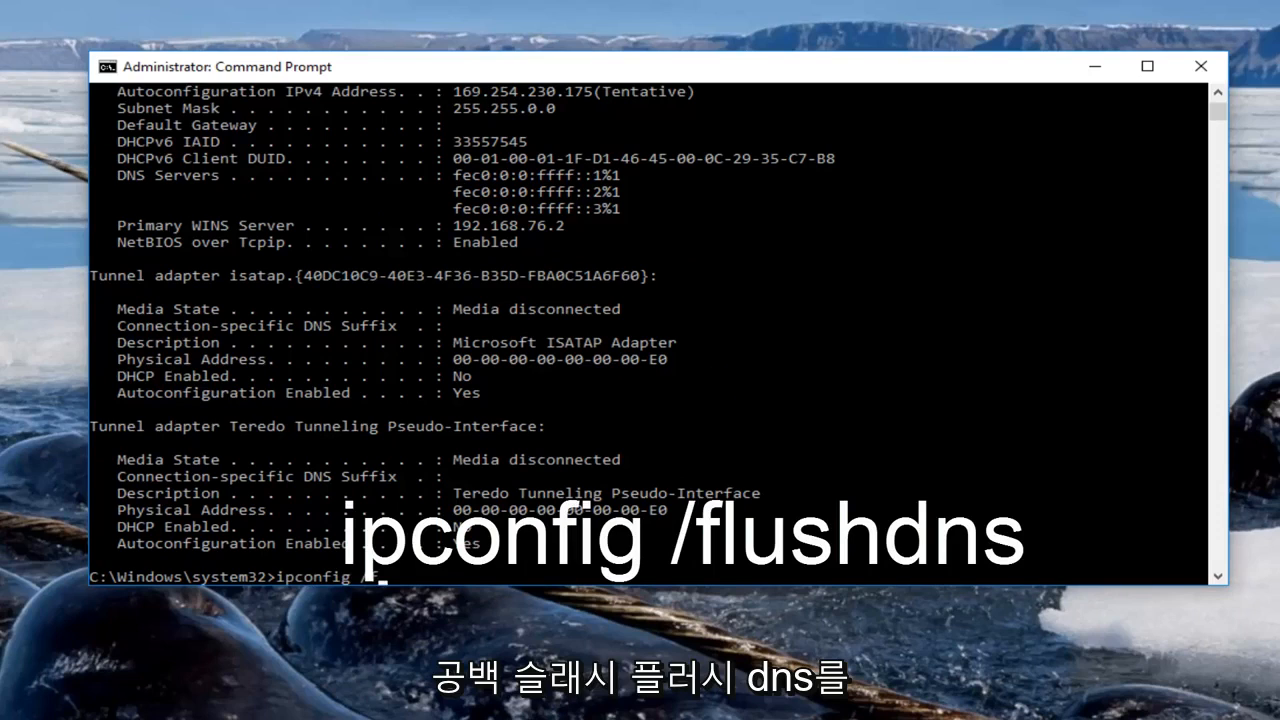
text(/flushdns)
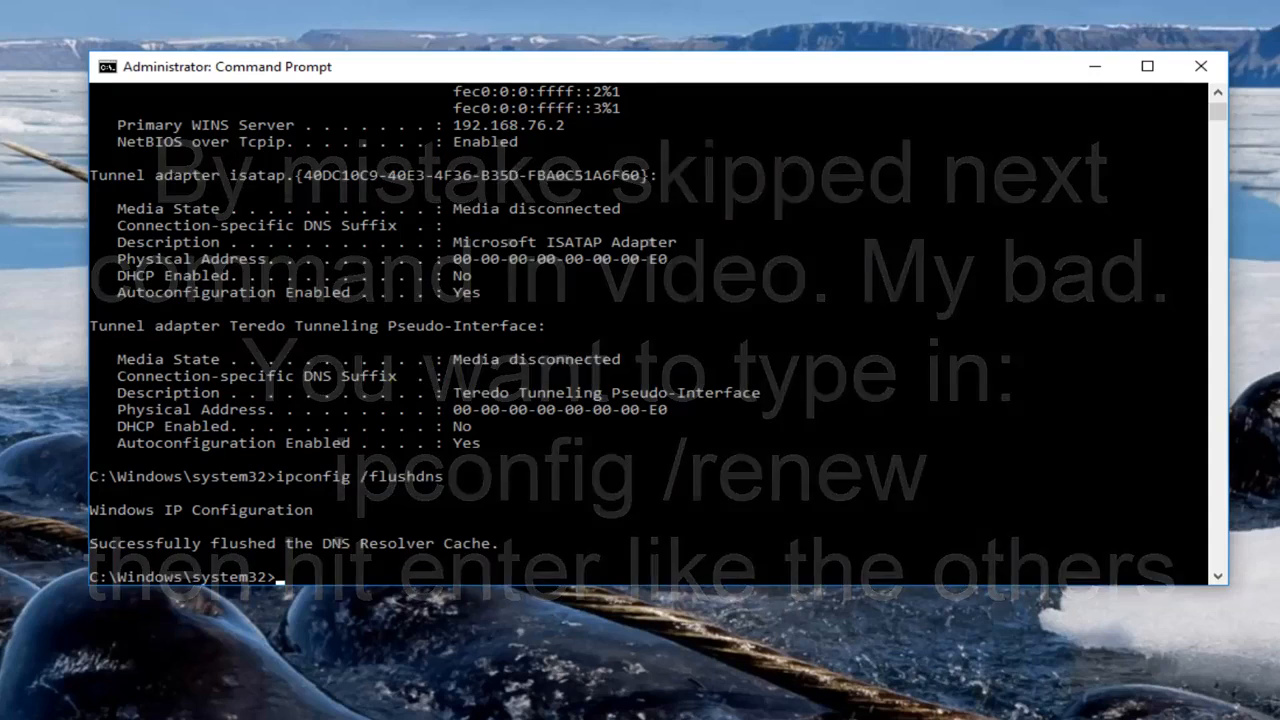
- Run netsh int ip set dns, showing its usage help
text(netsh)
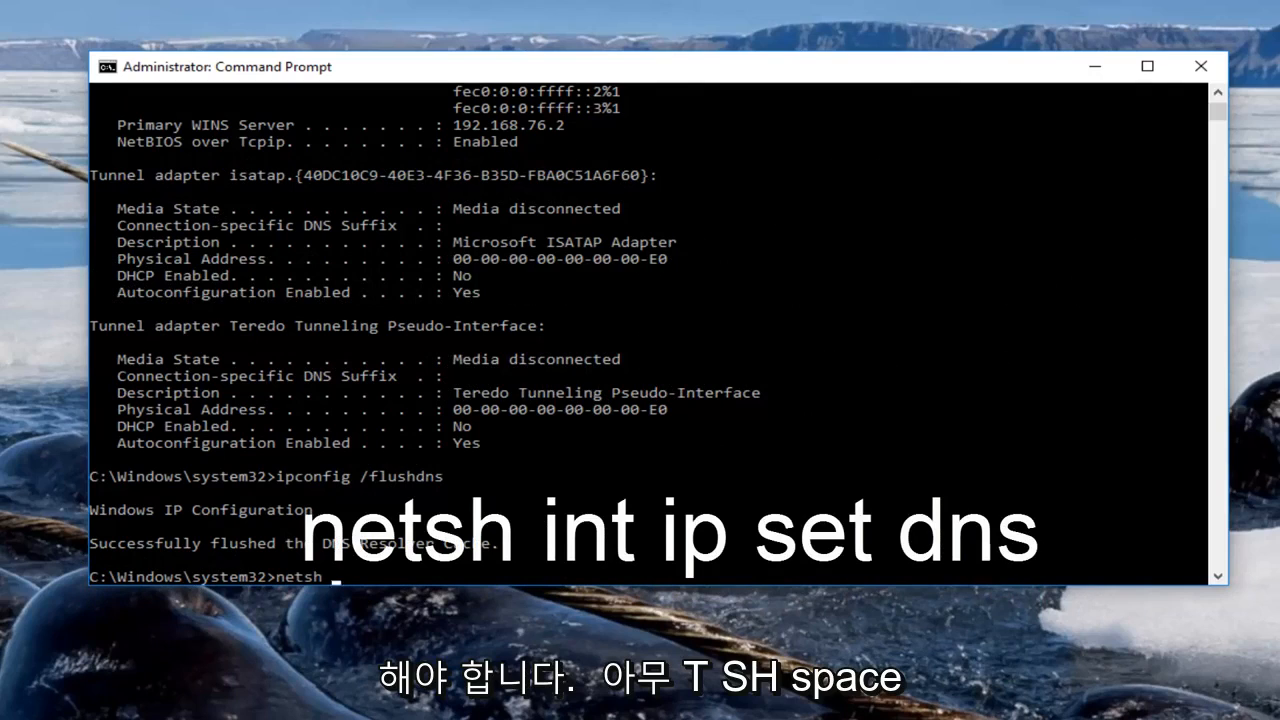
text(int)
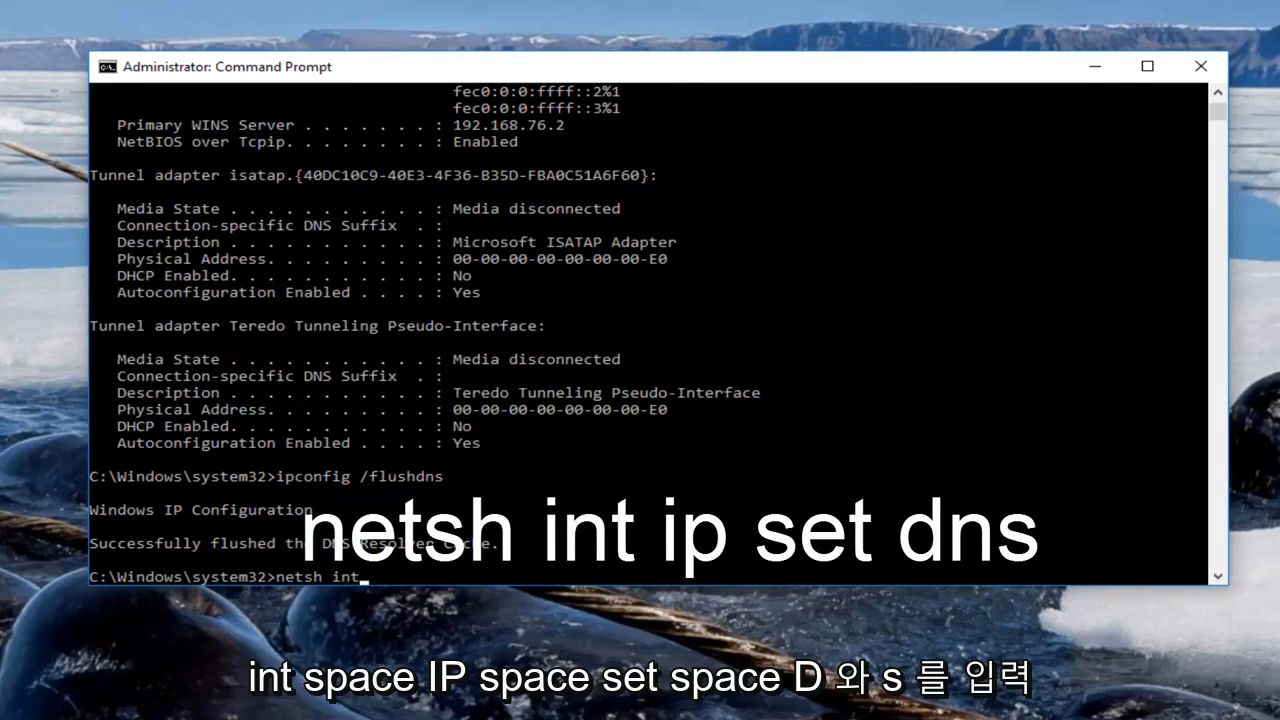
text(ip)
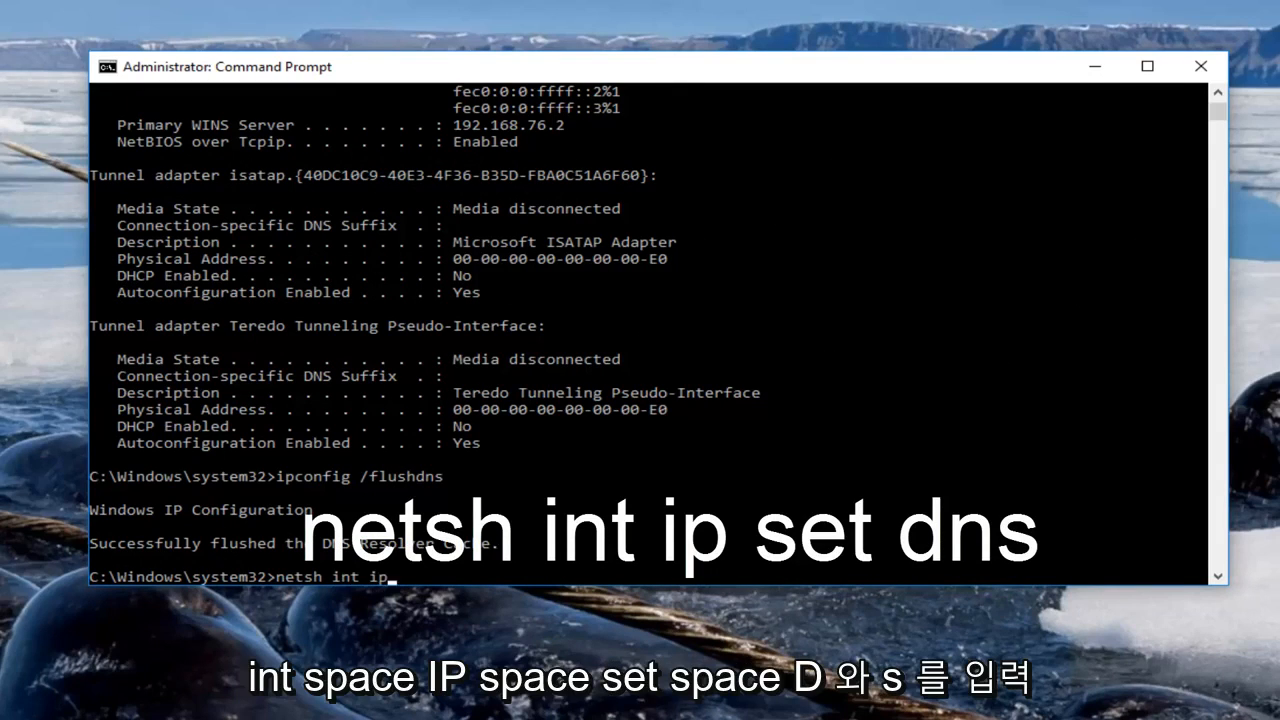
text(set)
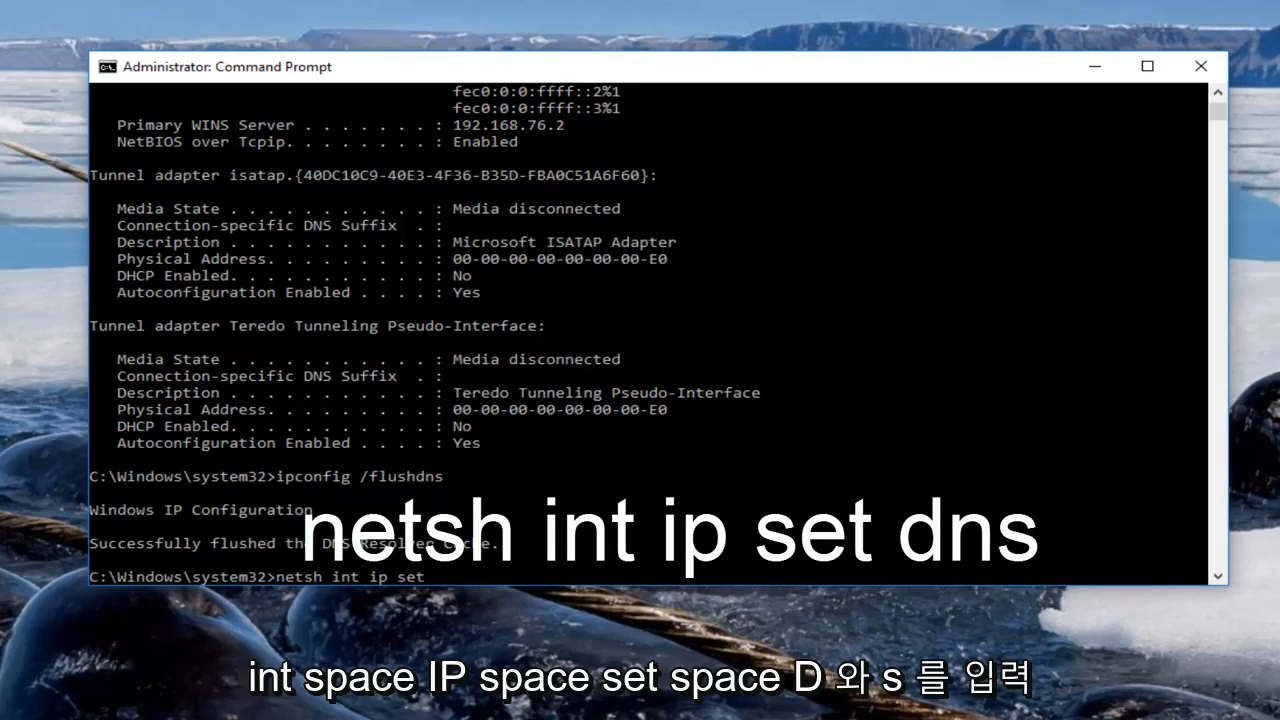
text(dns)
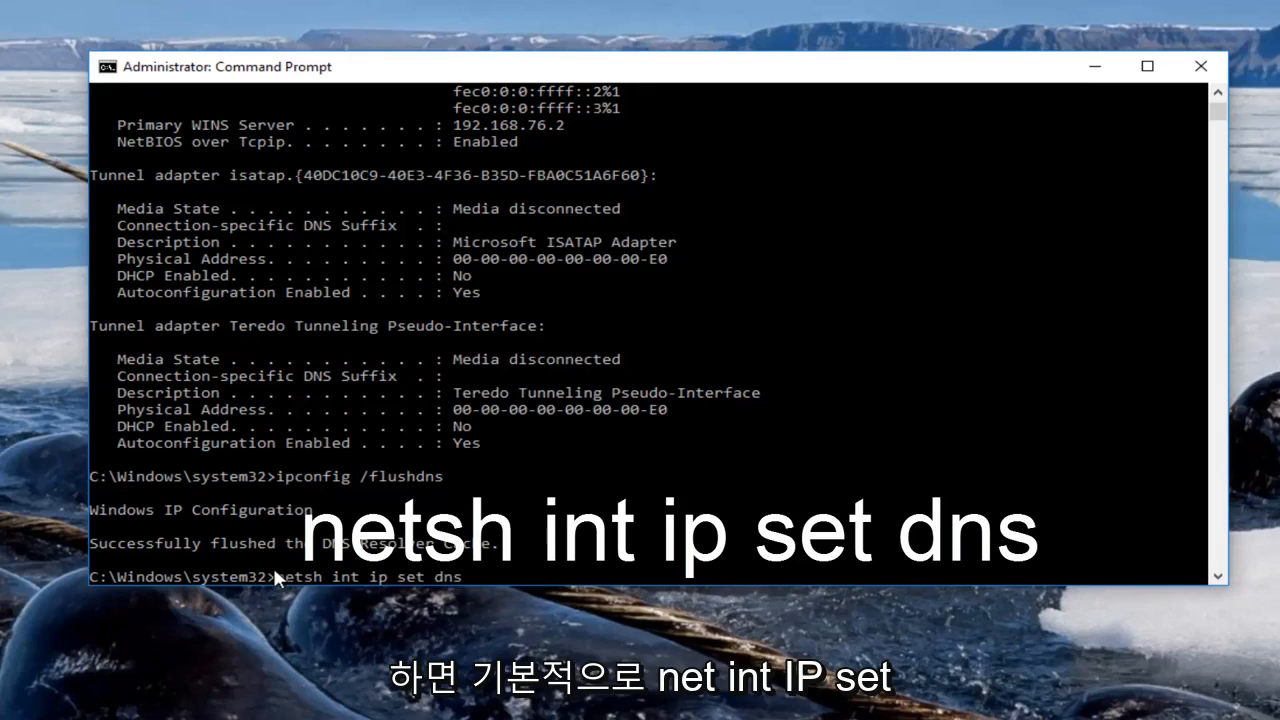
mouse_move(392, 588)
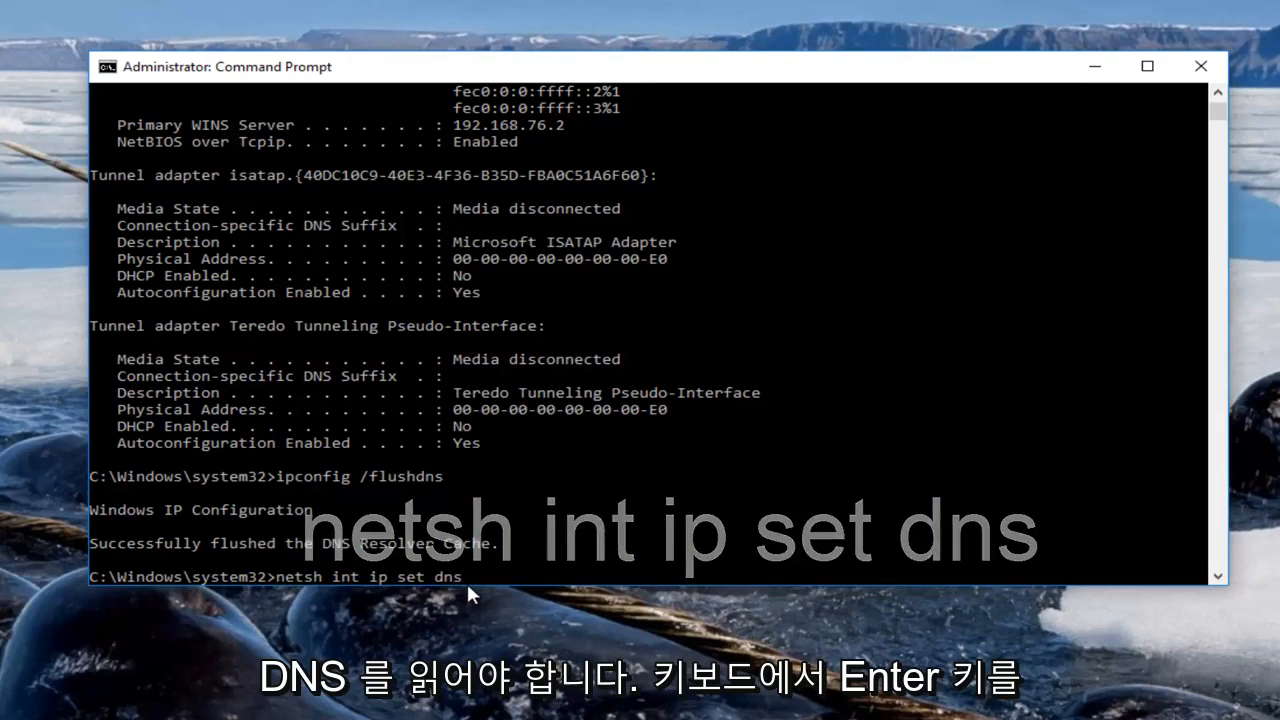
key(enter)
text(n)
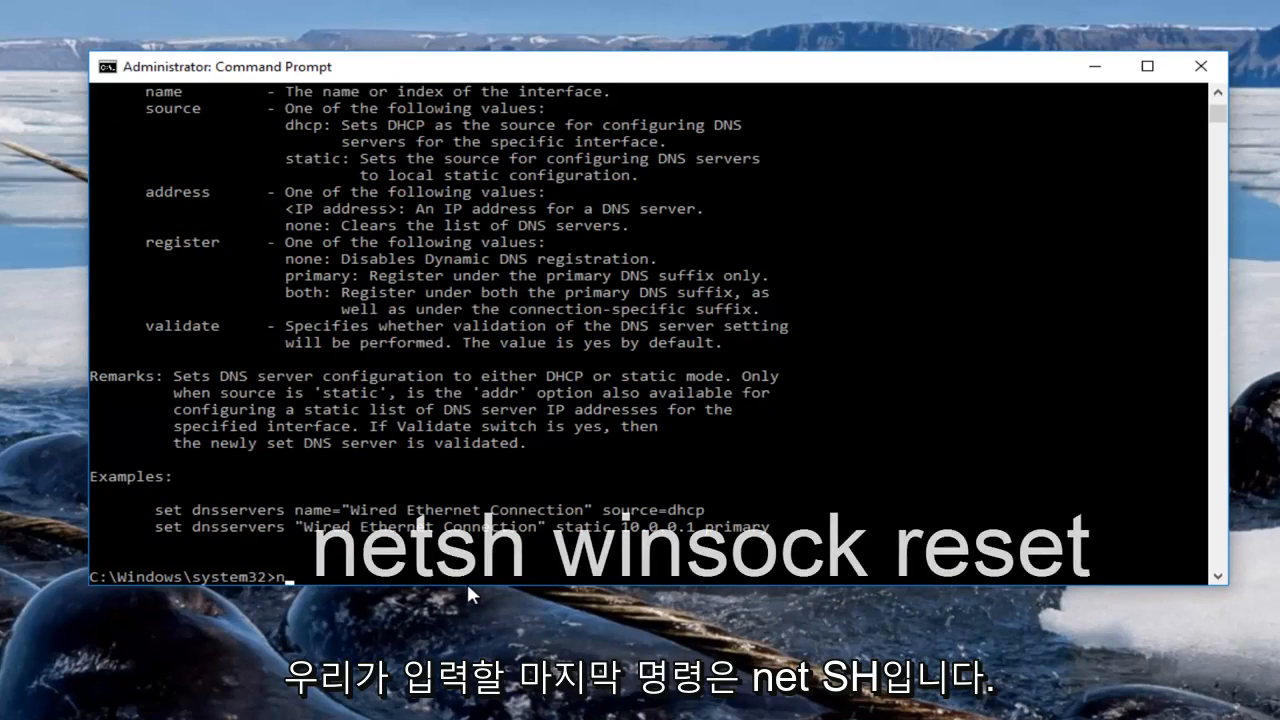
- Enter netsh winsock reset at the admin prompt without executing it yet
text(etsh)
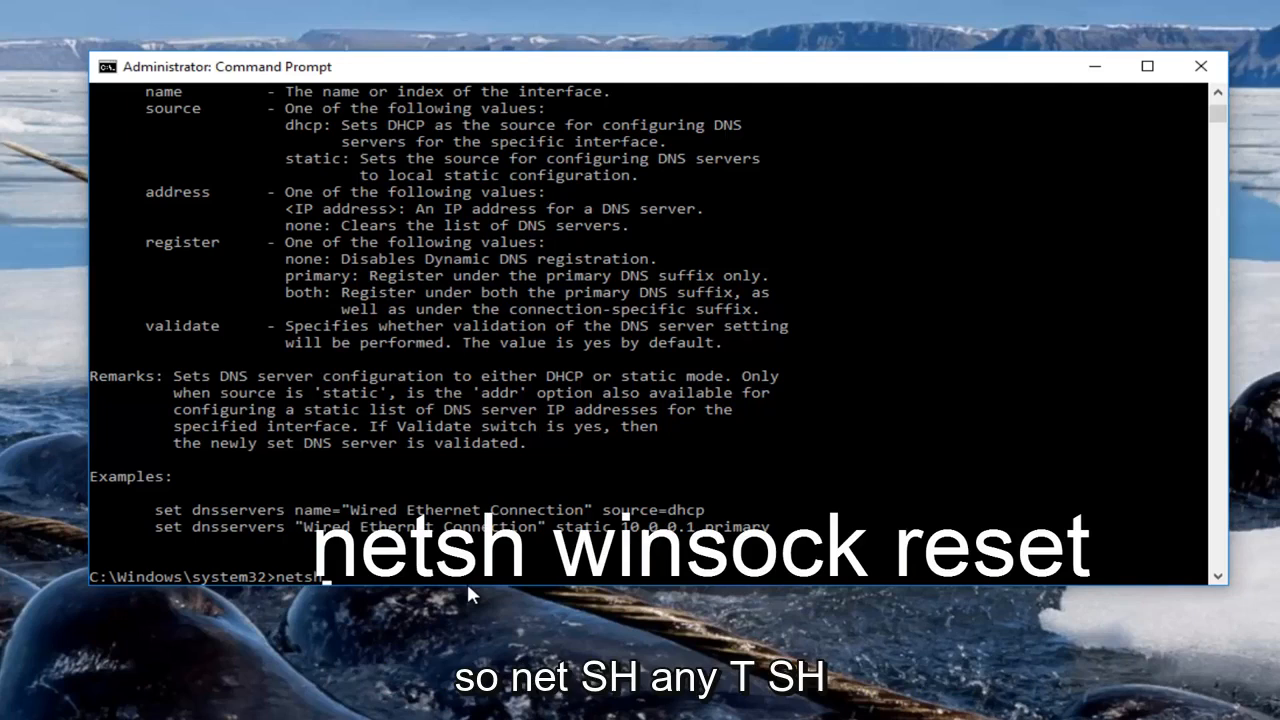
text(w)
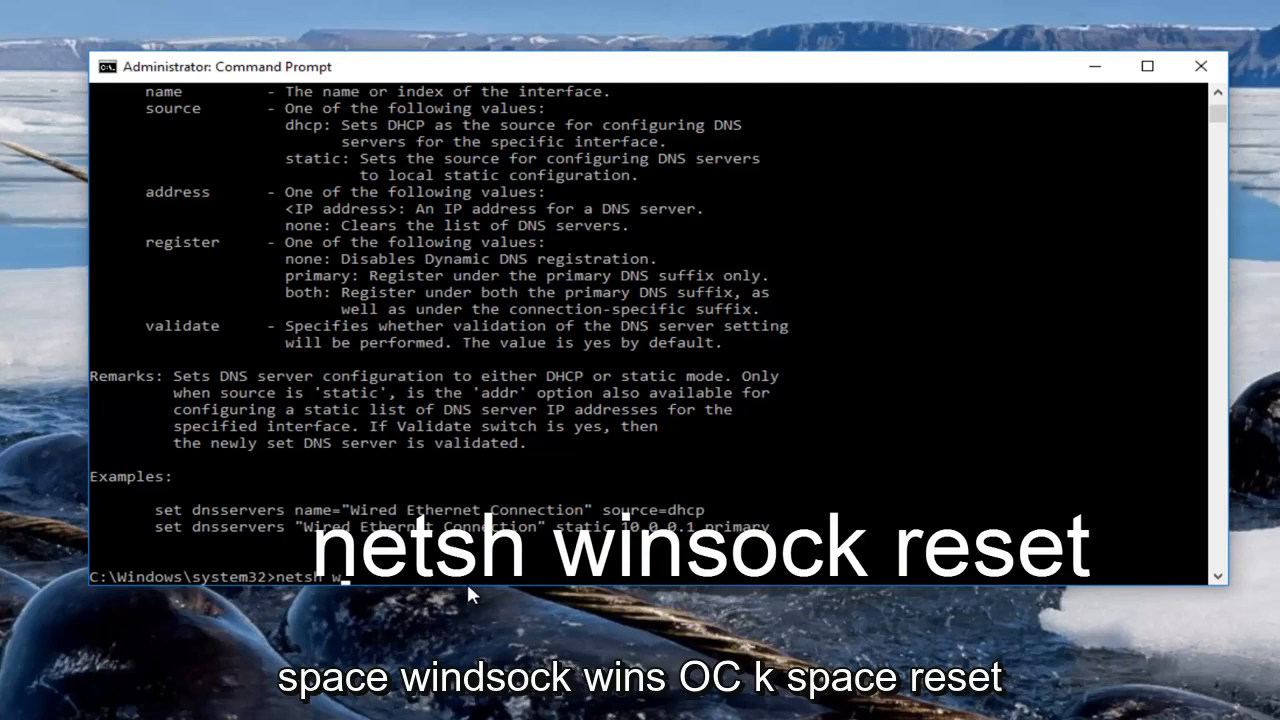
text(winsock)
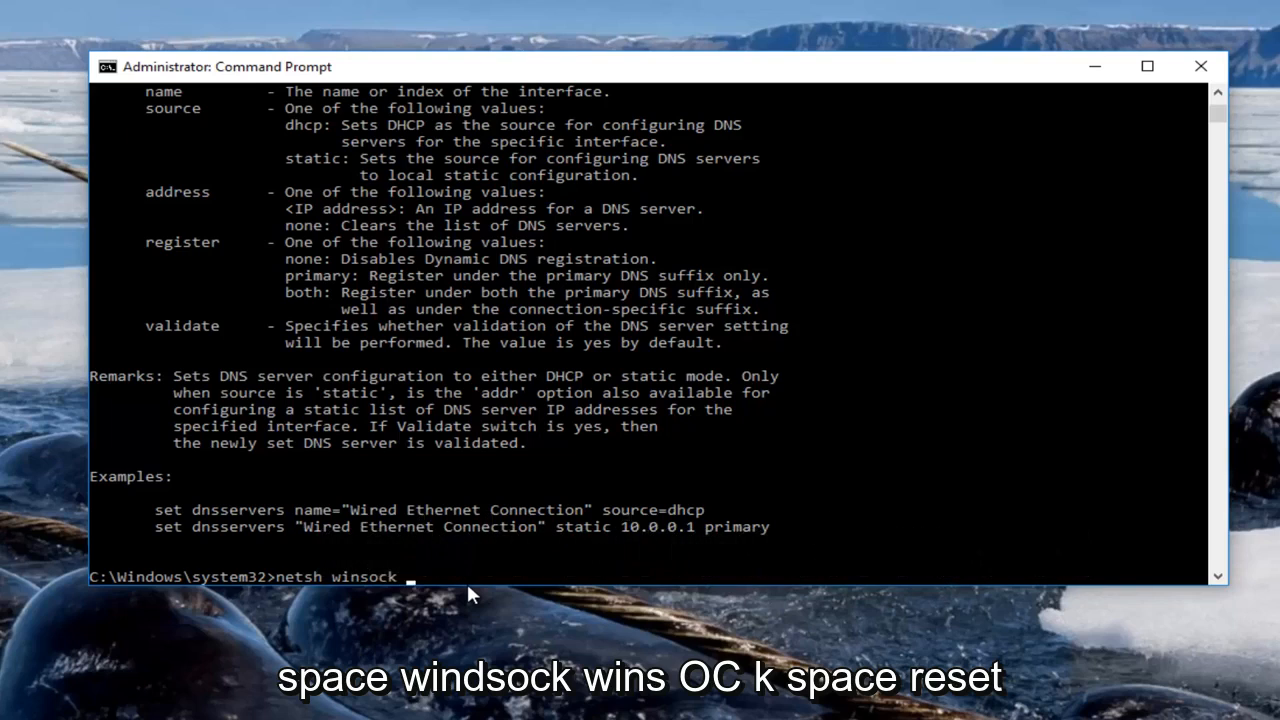
text(reset)
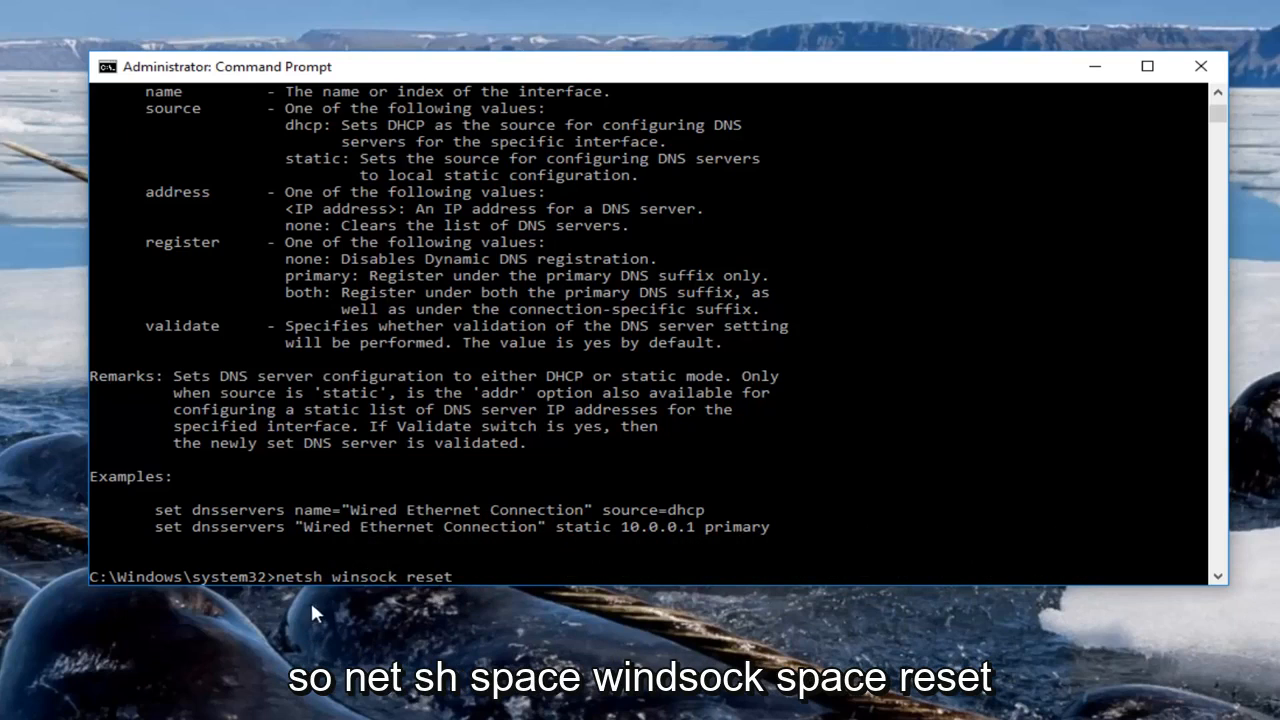
mouse_move(370, 592)
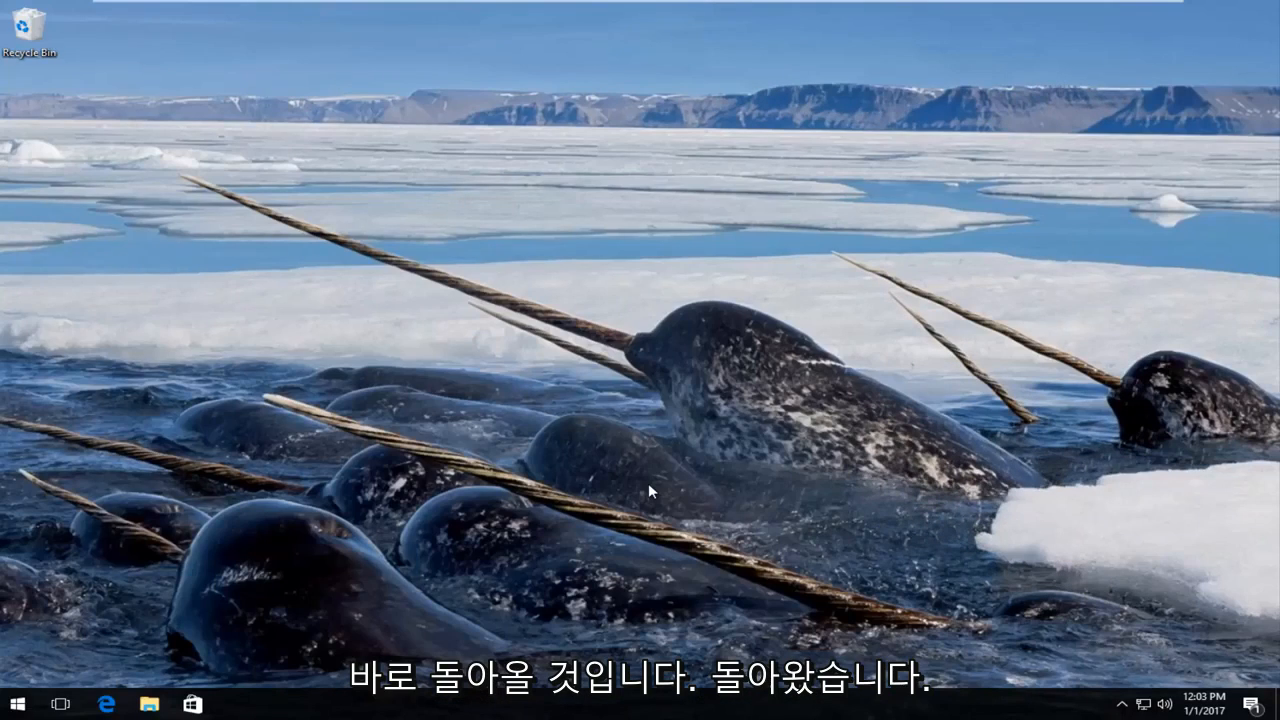
mouse_move(652, 486)
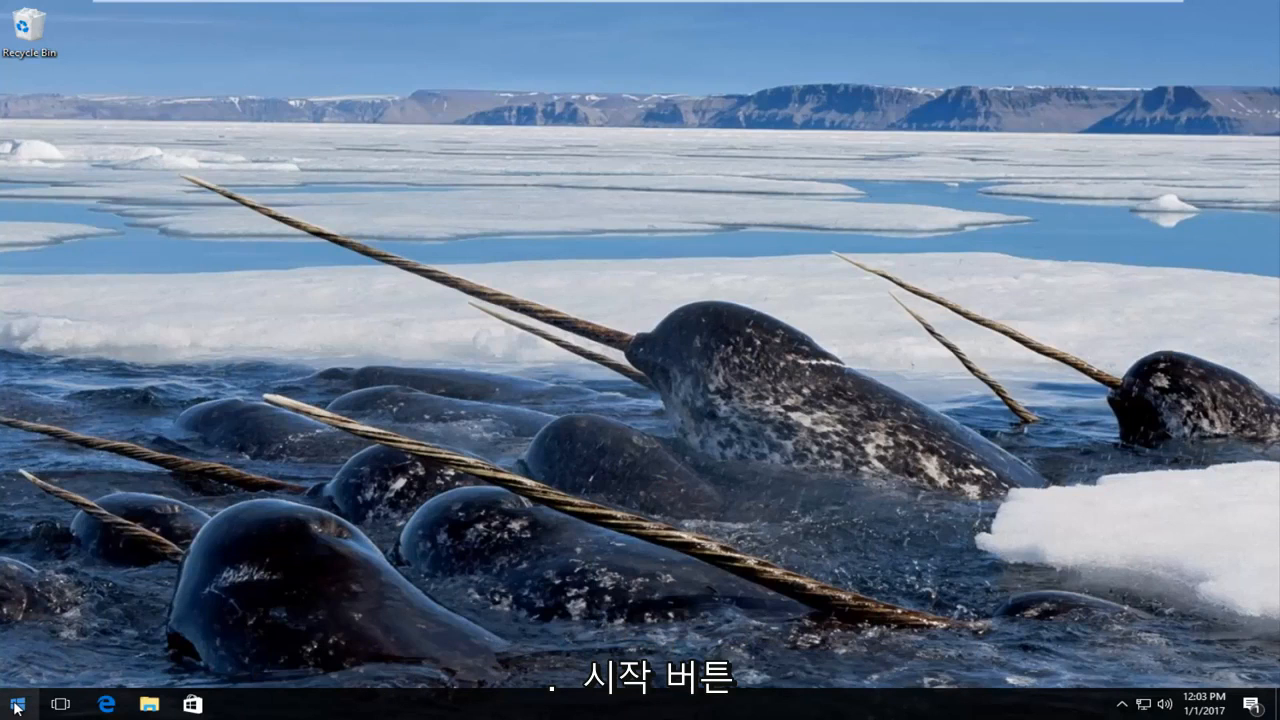
- Go to Network Connections from the Start menu and bring up Ethernet0's Properties
right_click(16, 704)
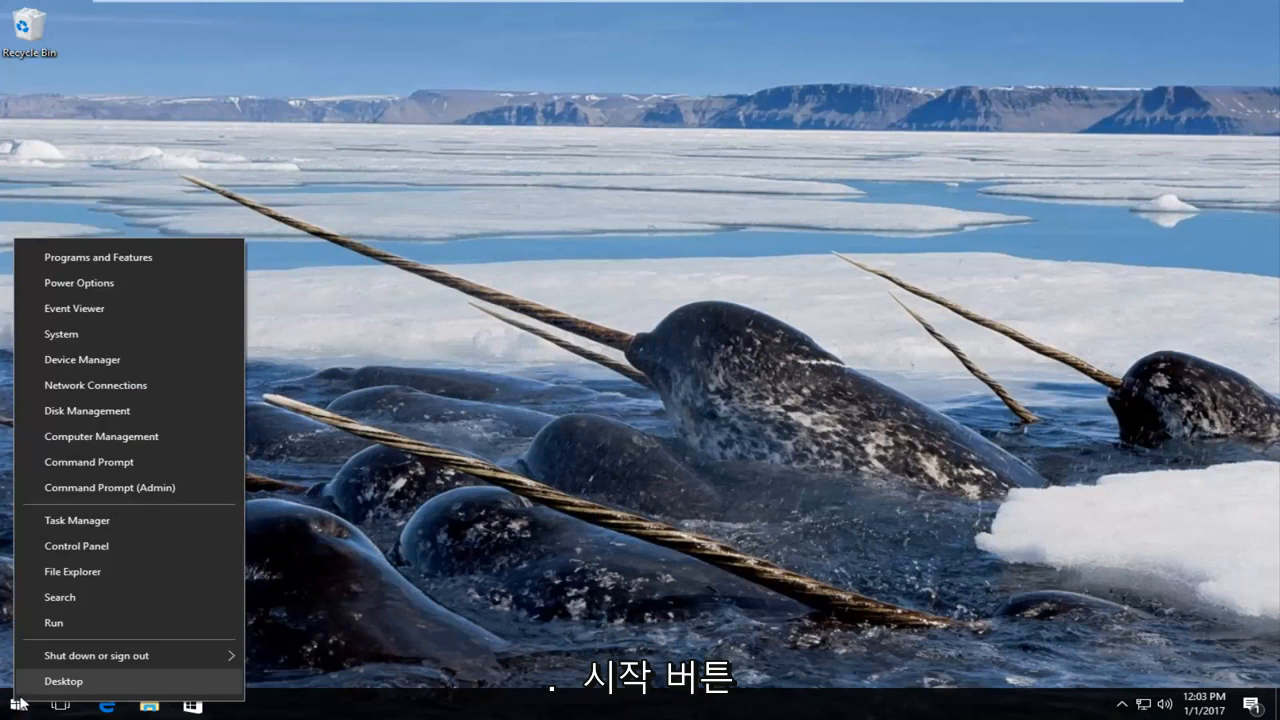
mouse_move(96, 384)
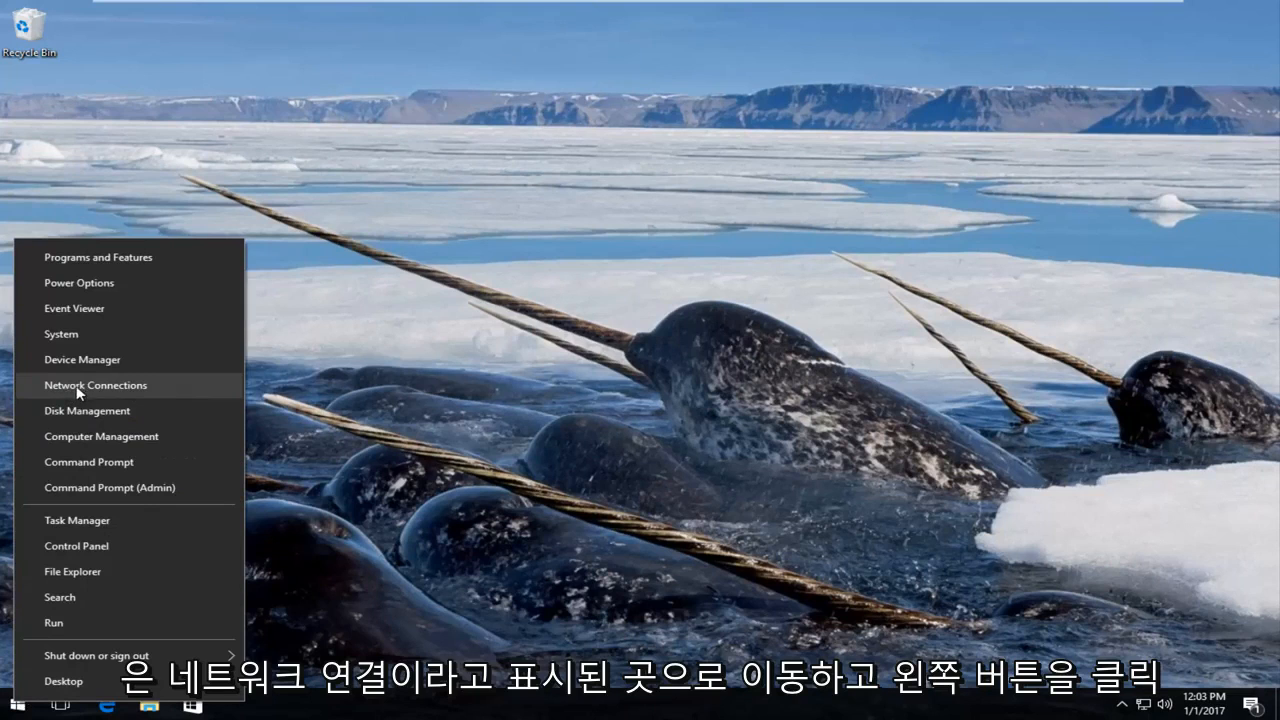
click(96, 384)
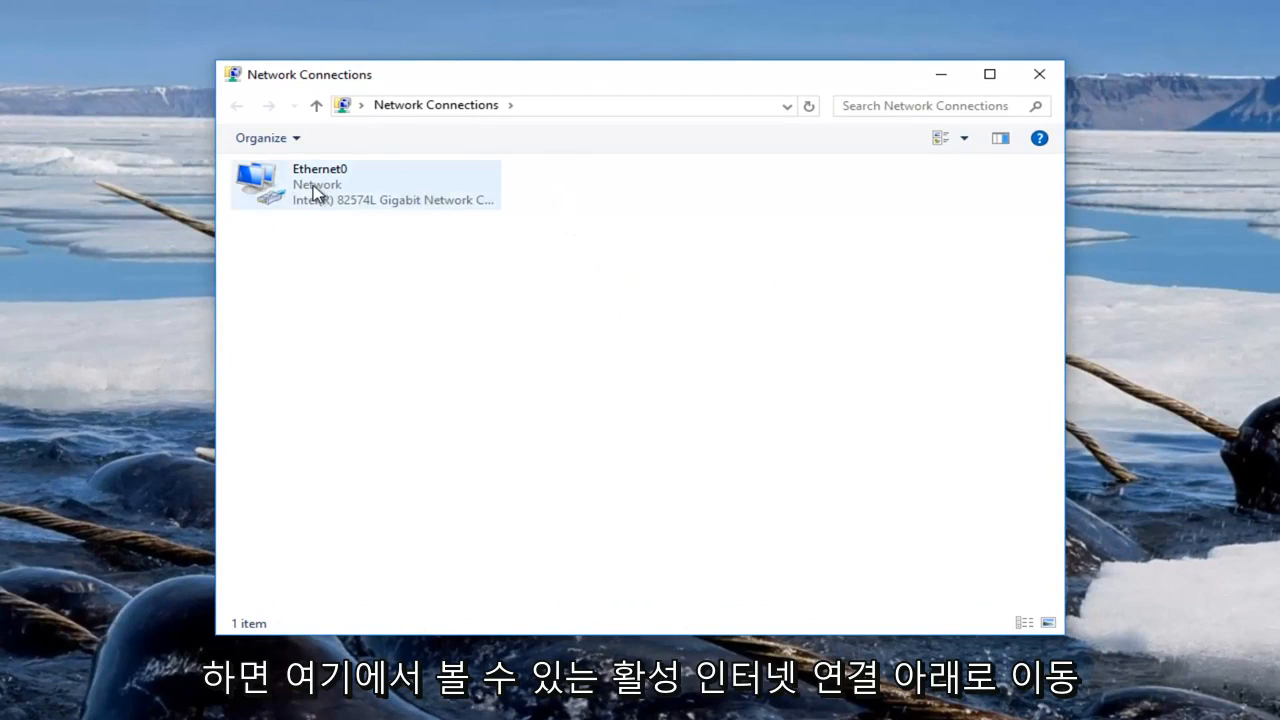
right_click(320, 184)
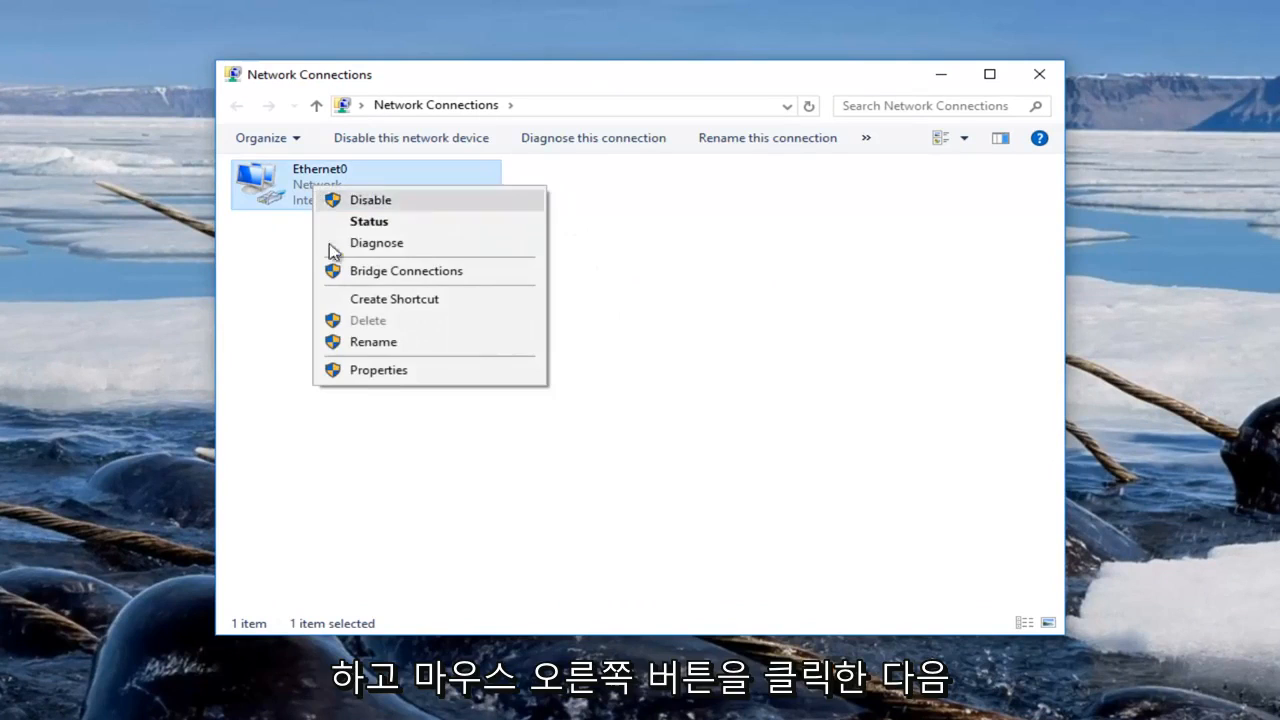
click(378, 368)
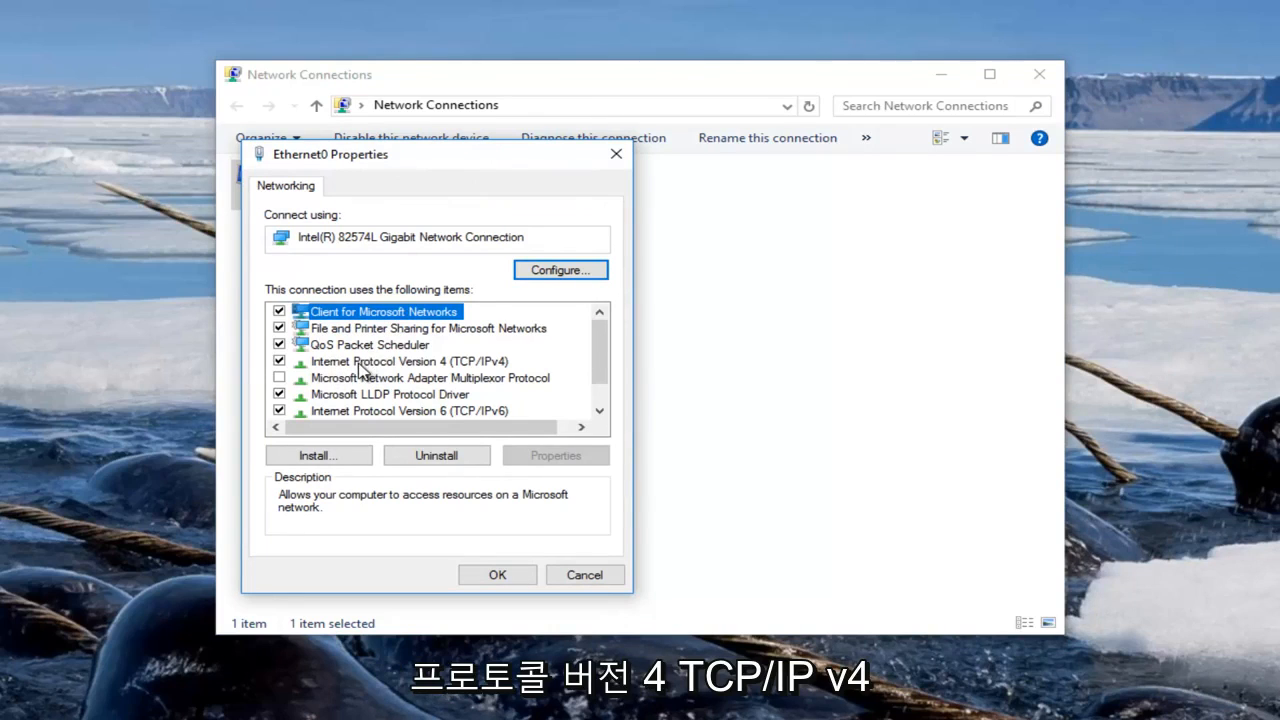
- Show the Internet Protocol Version 4 (TCP/IPv4) Properties for Ethernet0, moved upward
click(410, 360)
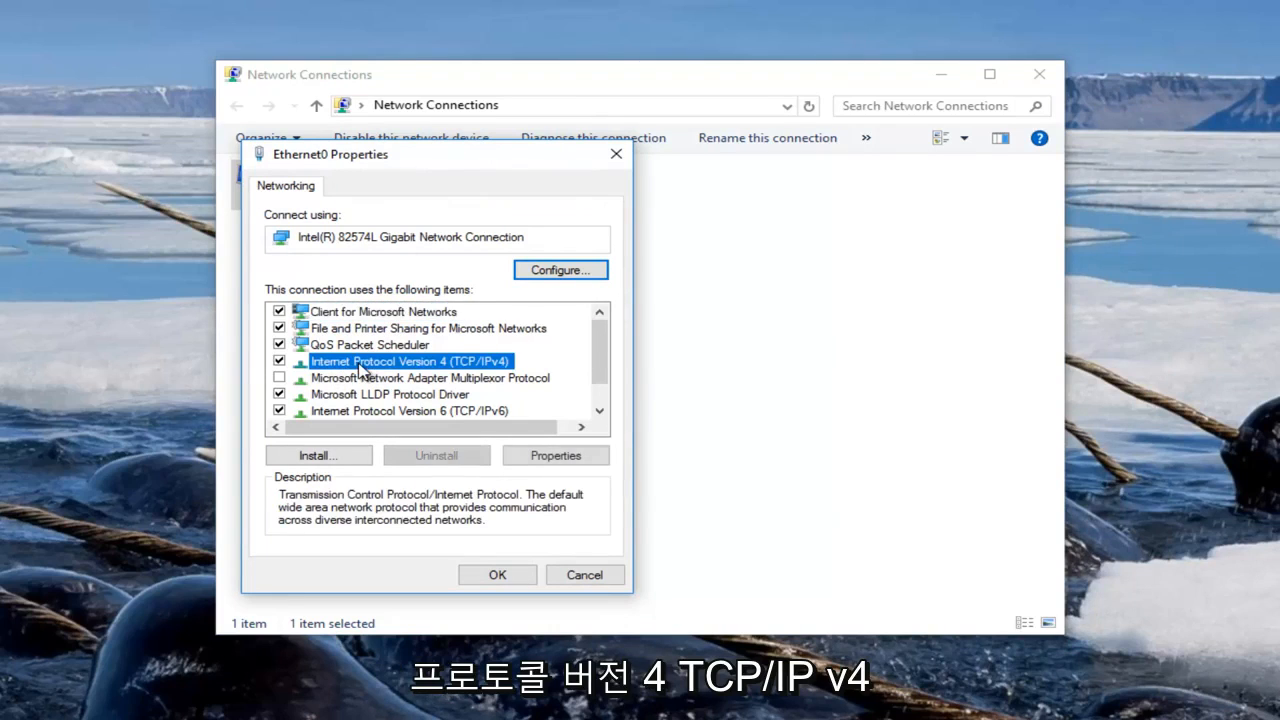
mouse_move(420, 384)
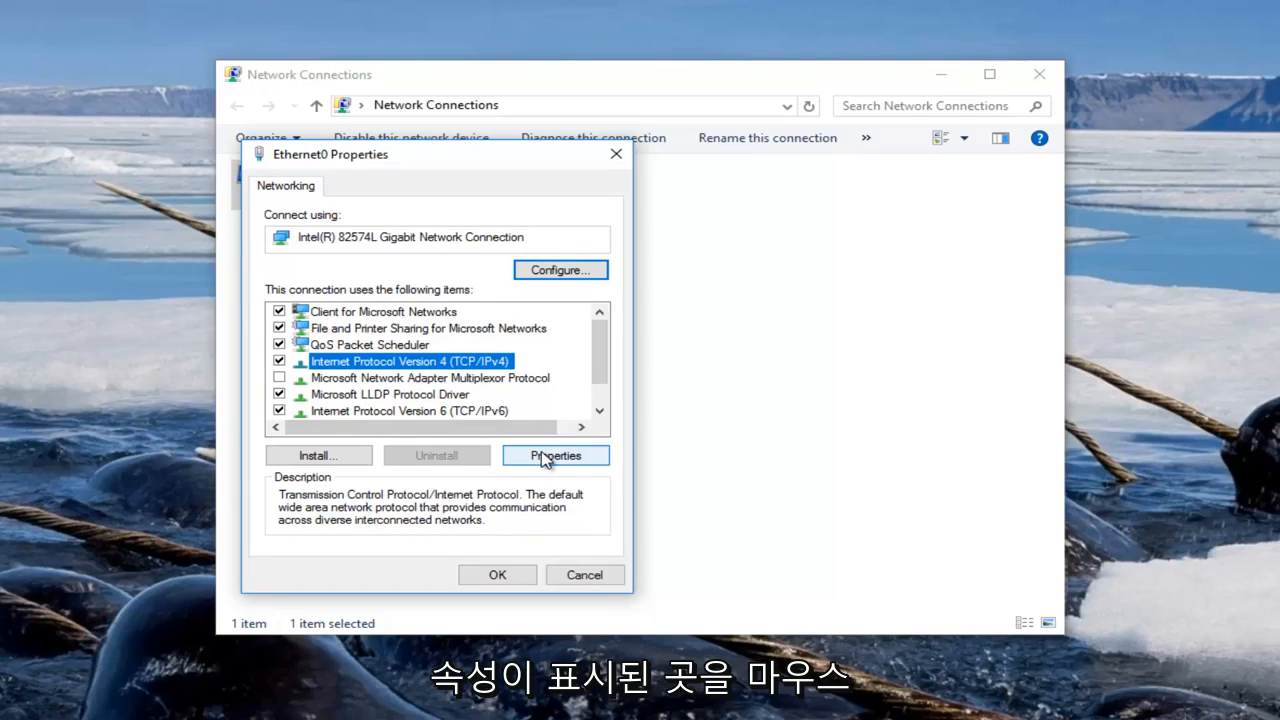
click(556, 456)
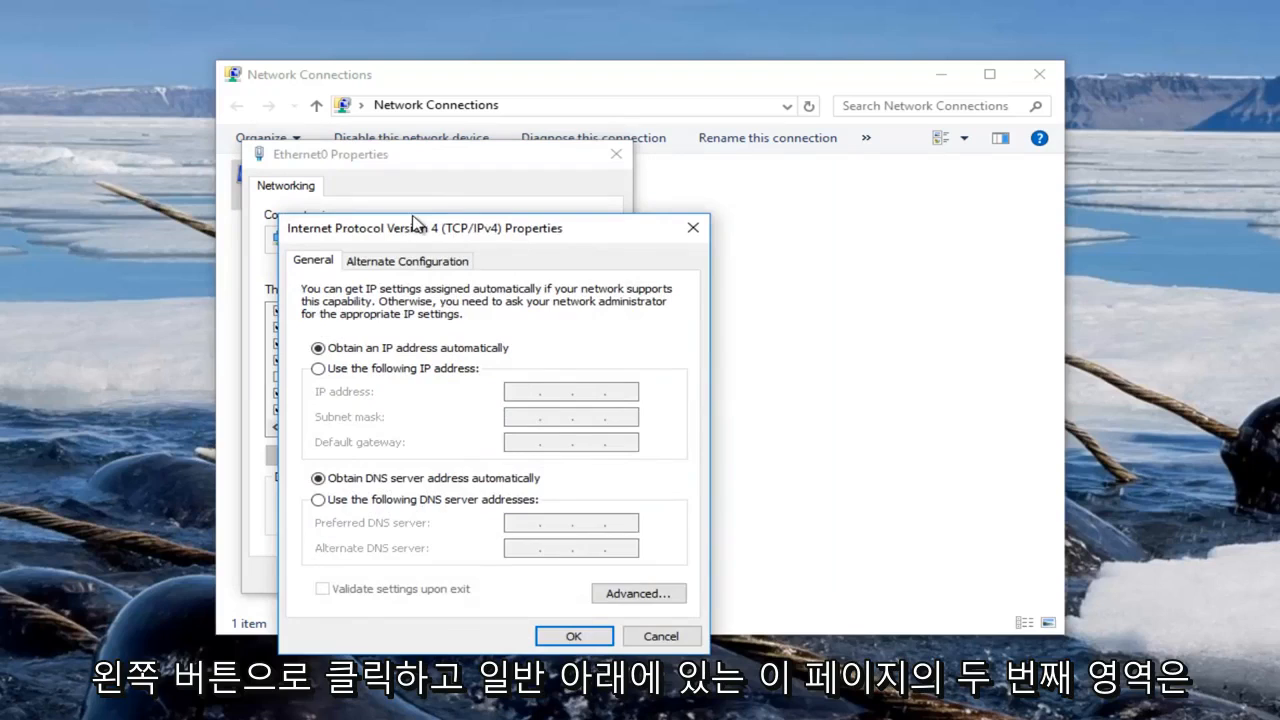
drag(450, 228, 450, 164)
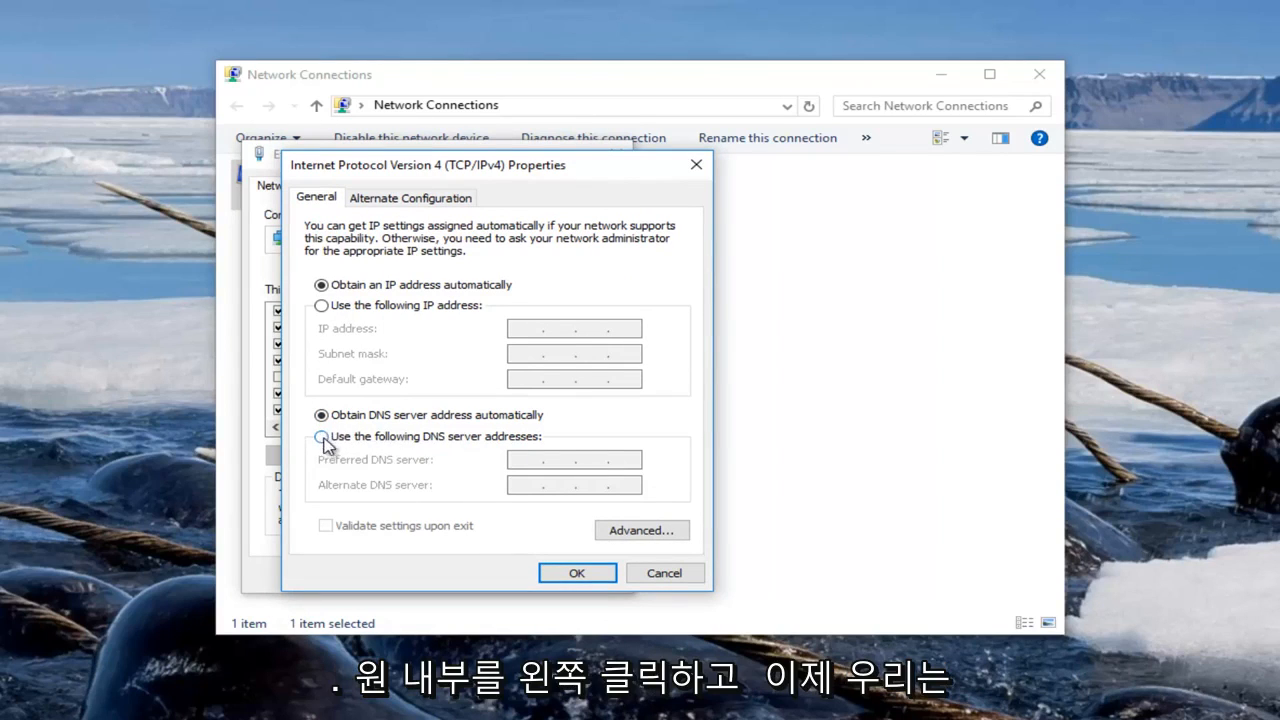
- Use manual DNS servers with 8.8.8.8 preferred and 8.8.4.4 alternate
click(322, 436)
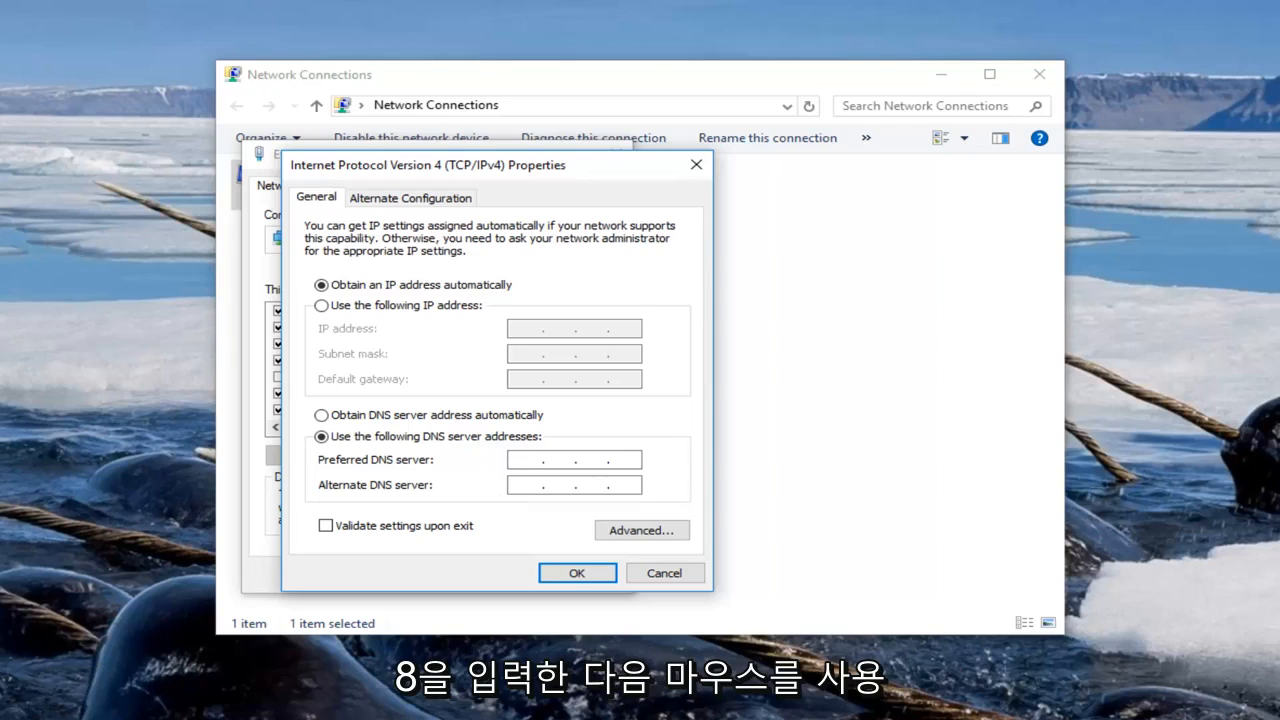
text(8)
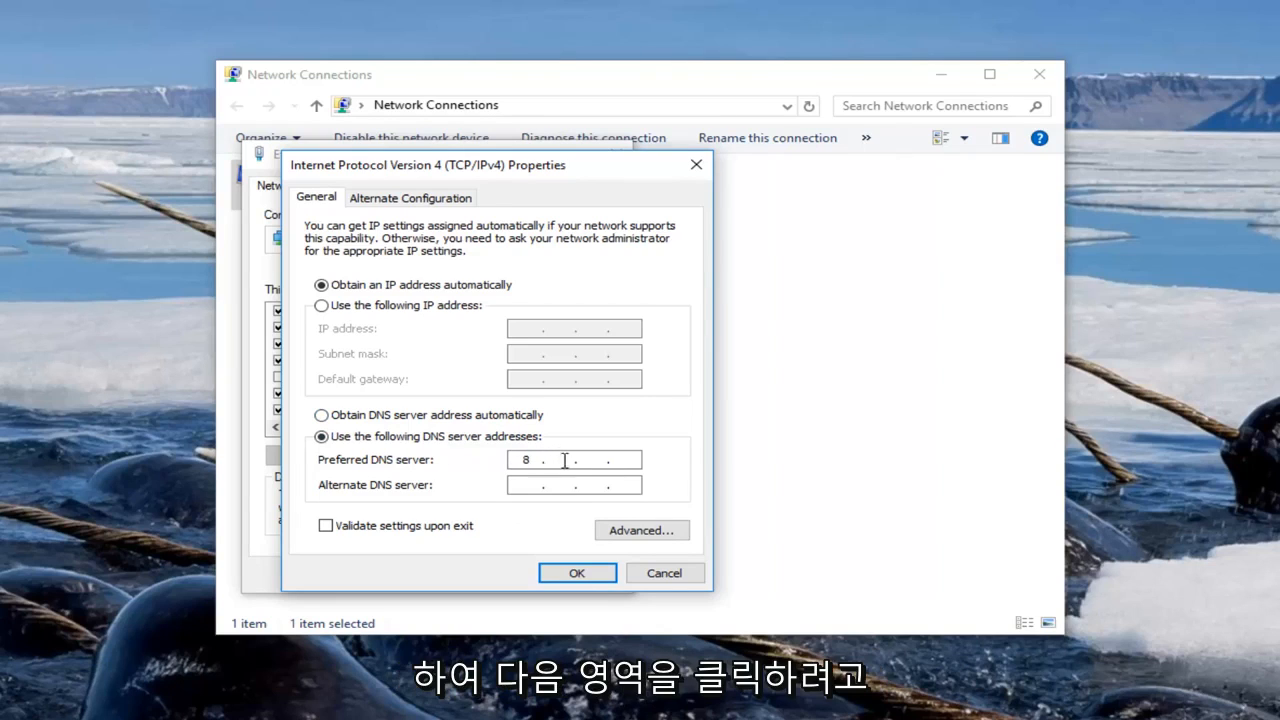
text(8)
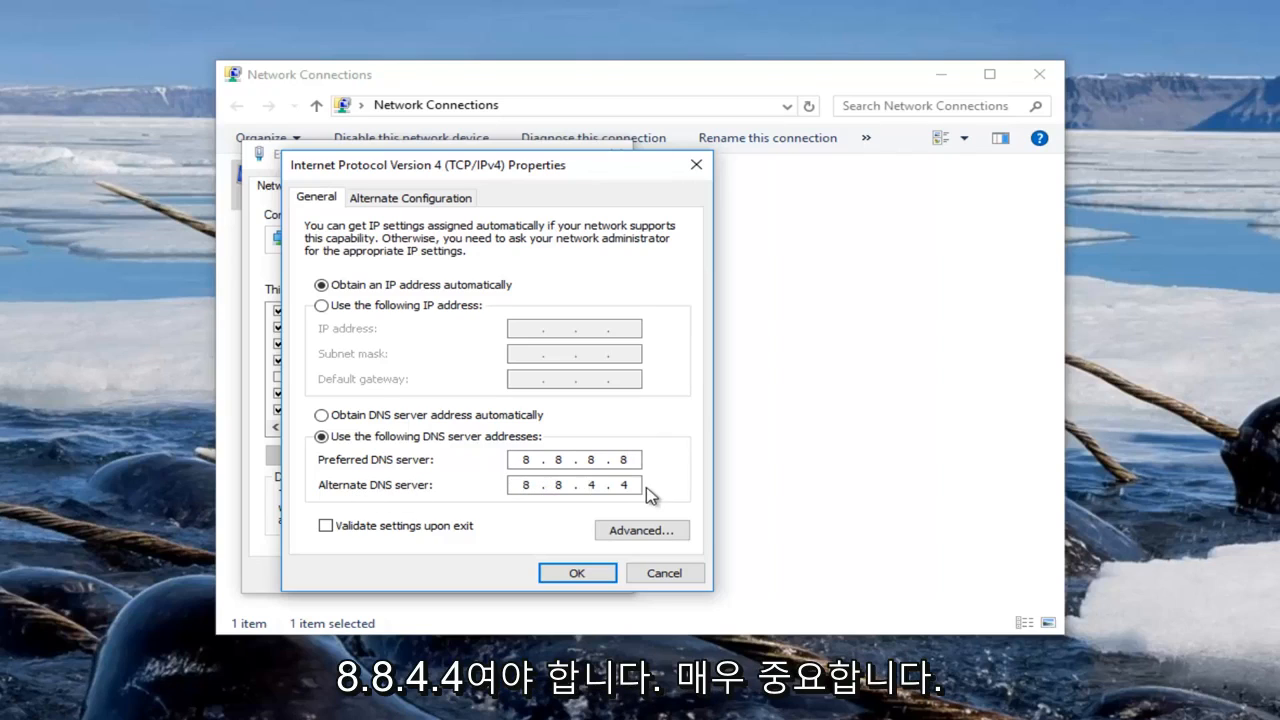
click(600, 486)
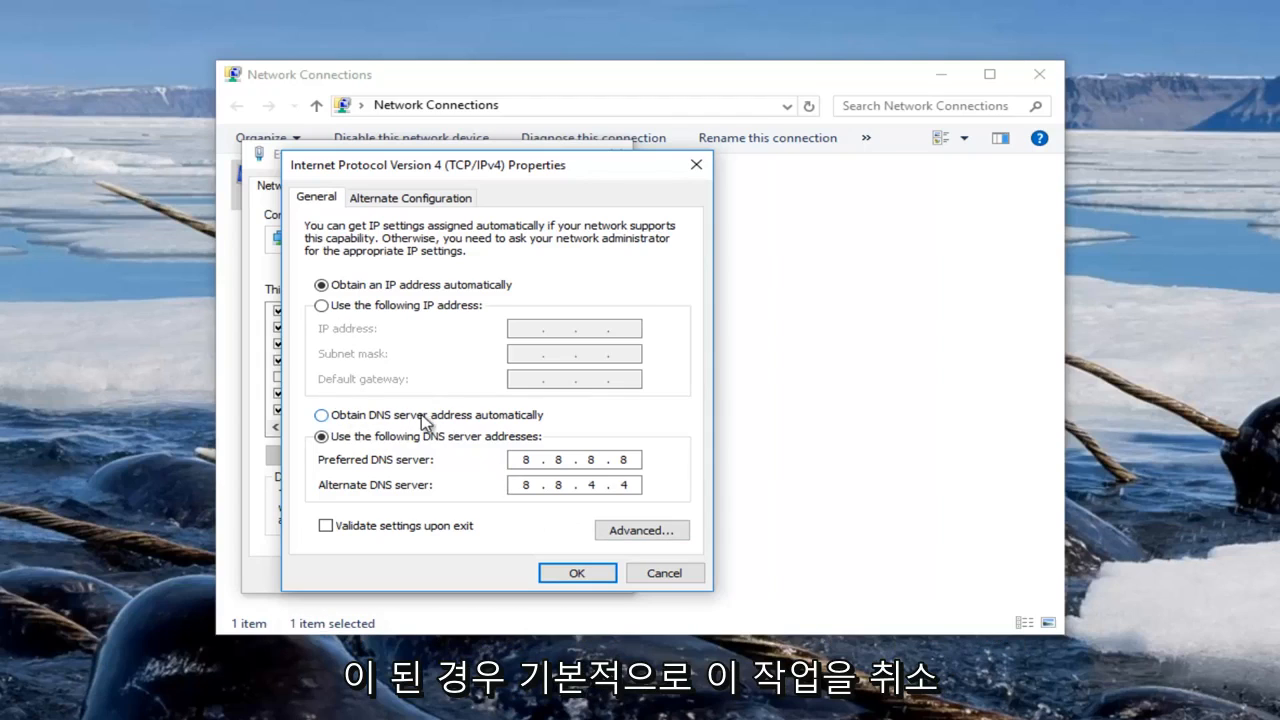
click(530, 486)
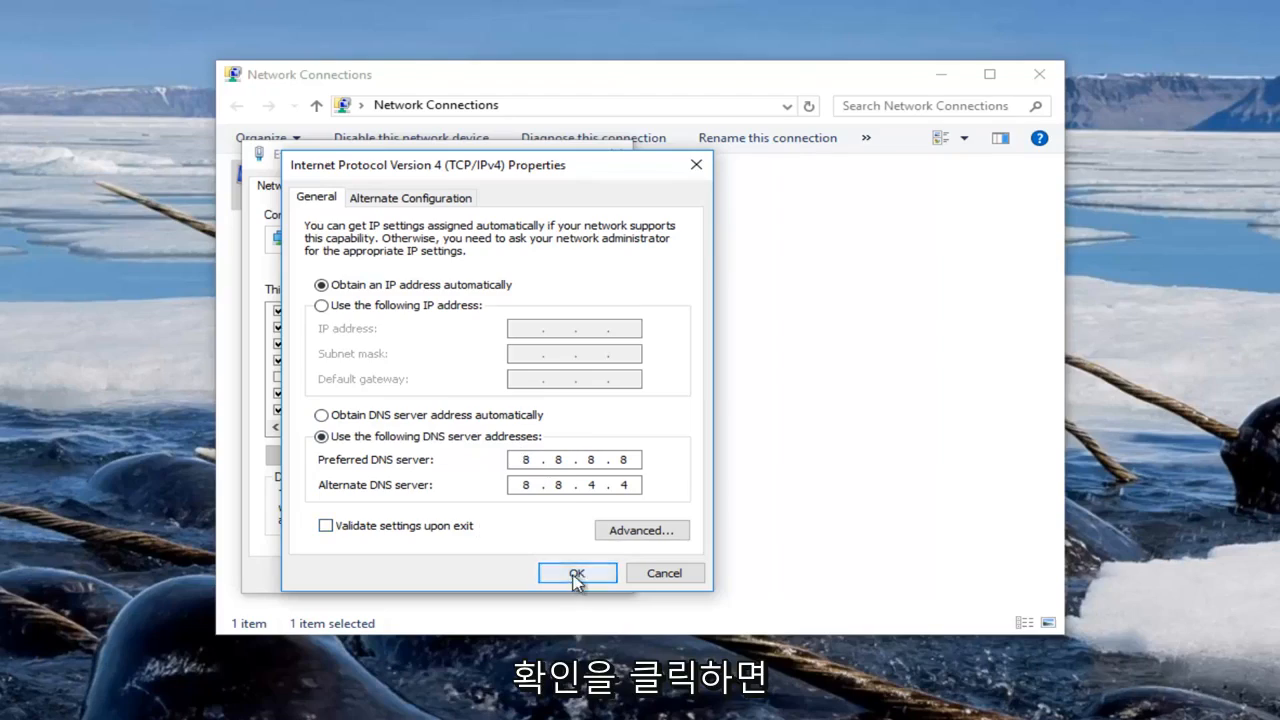
- Confirm the IPv4 and Ethernet0 dialogs and close Network Connections, returning to the desktop
click(576, 572)
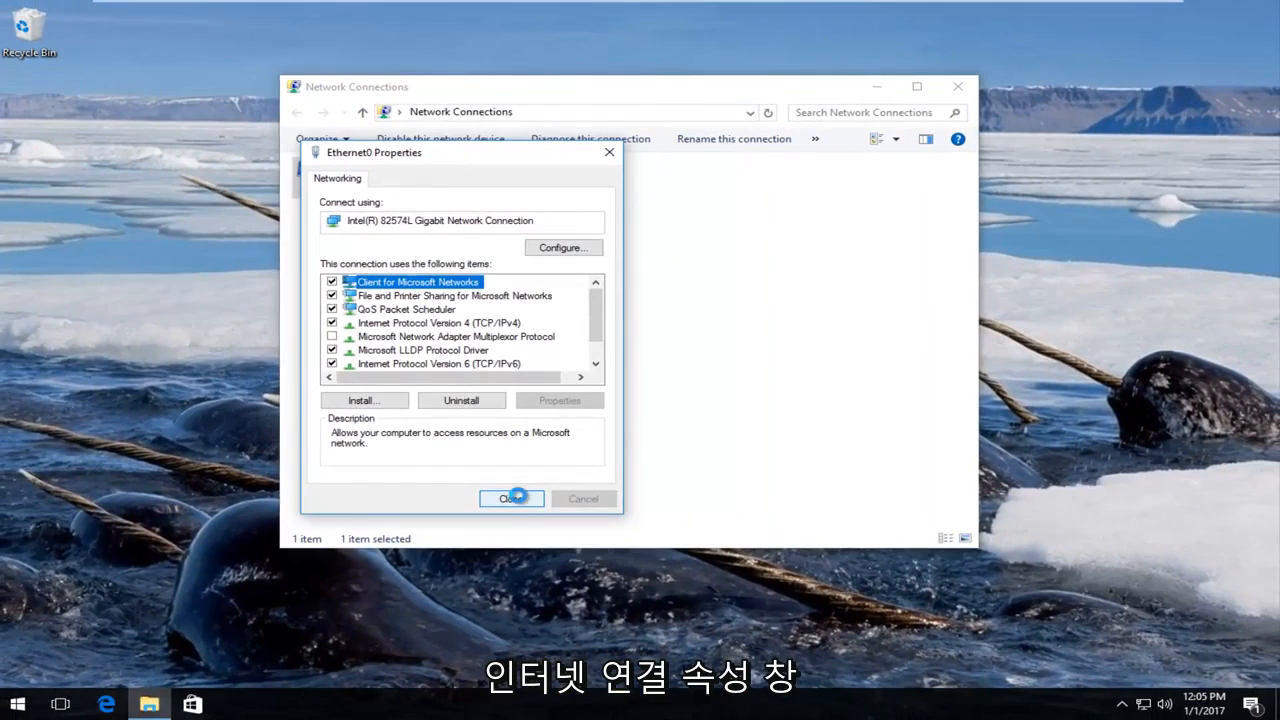
click(512, 498)
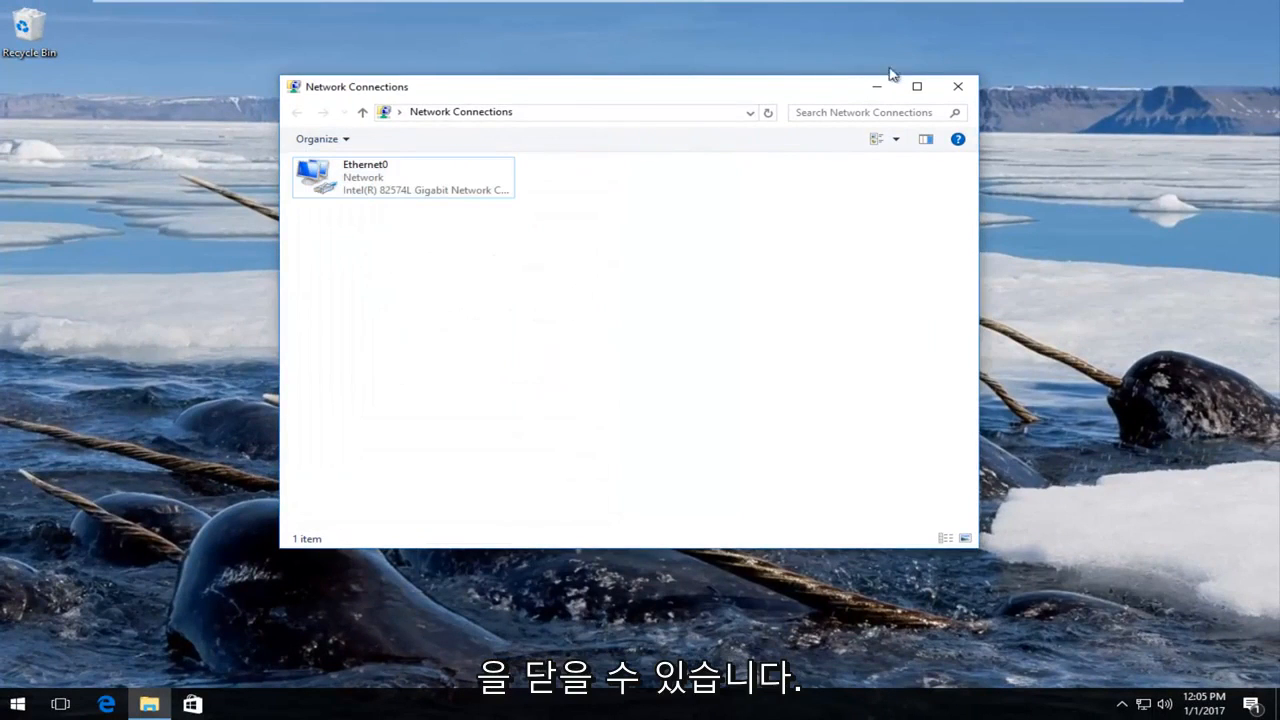
click(956, 86)
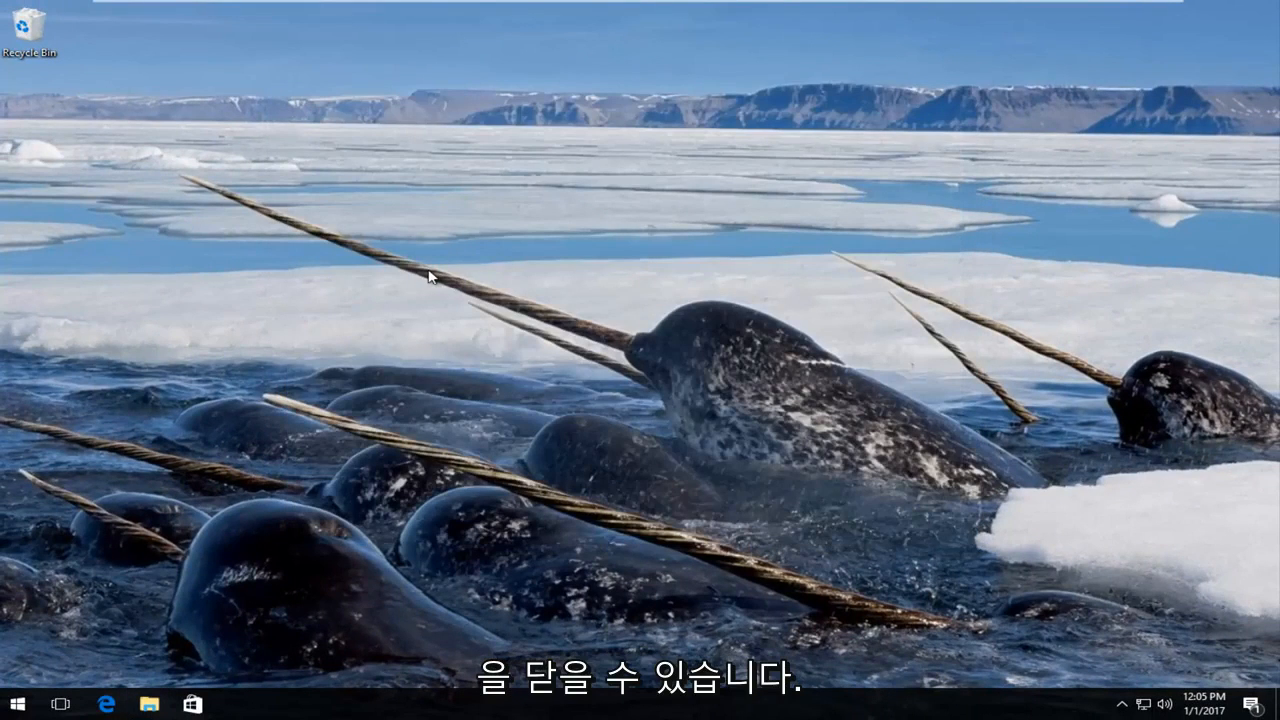